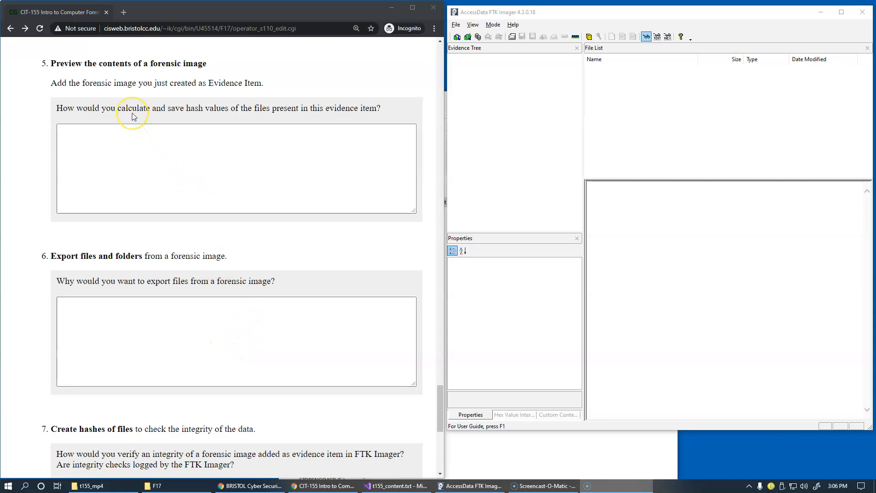
pyautogui.moveTo(194, 93)
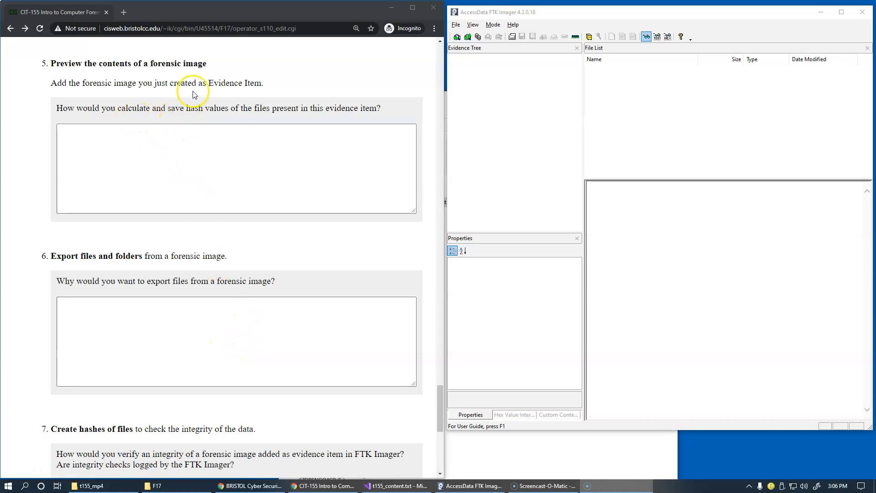
# Add usb_thumb_drive.E01 as an Image File evidence item in FTK Imager.
pyautogui.click(455, 24)
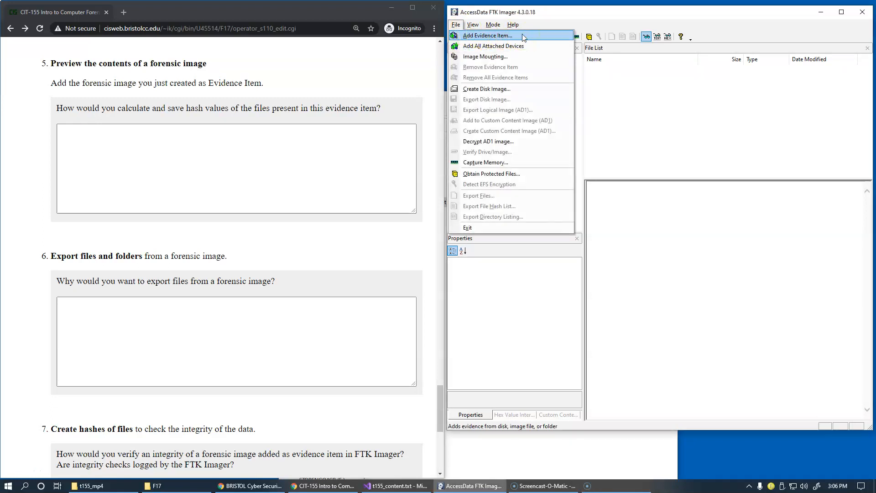
pyautogui.click(486, 35)
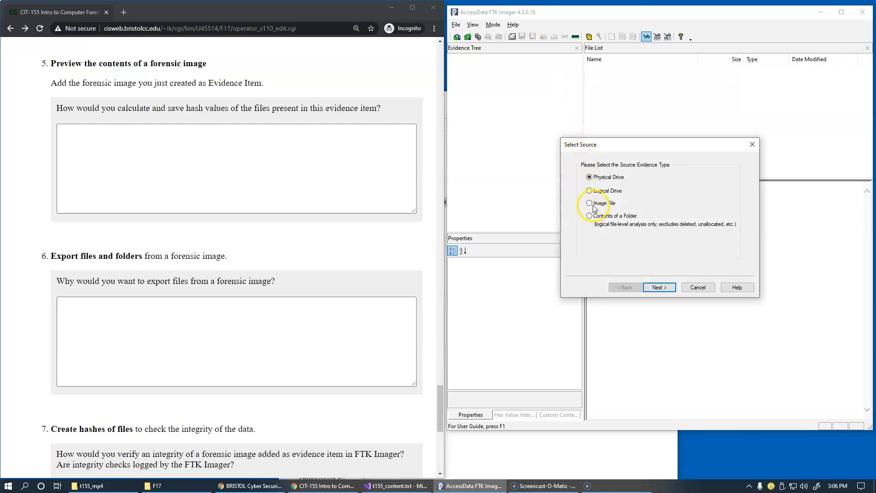
pyautogui.click(589, 203)
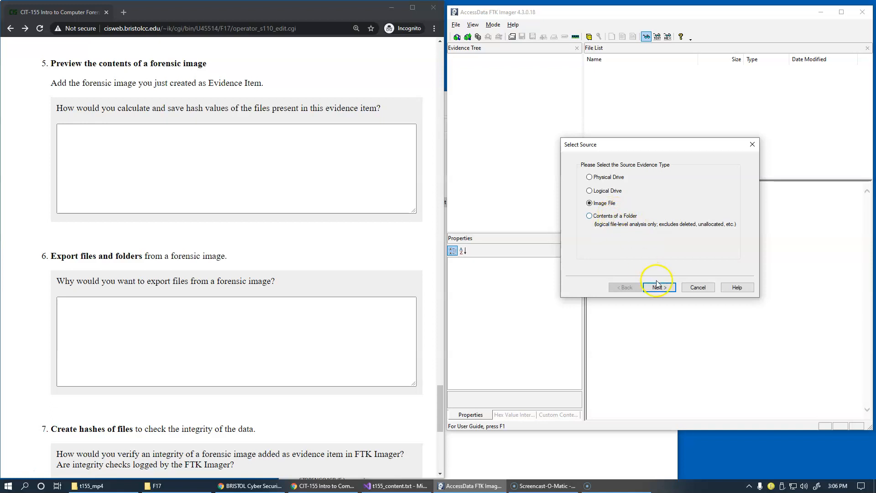
pyautogui.click(659, 286)
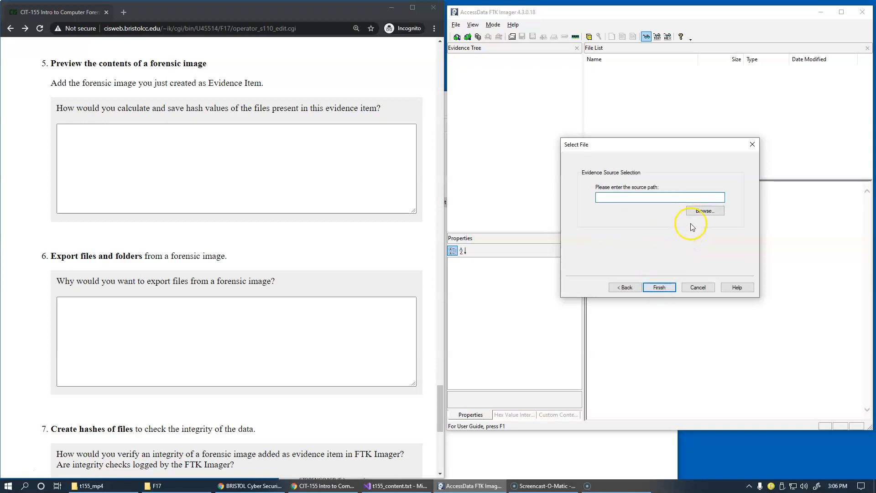
pyautogui.click(704, 211)
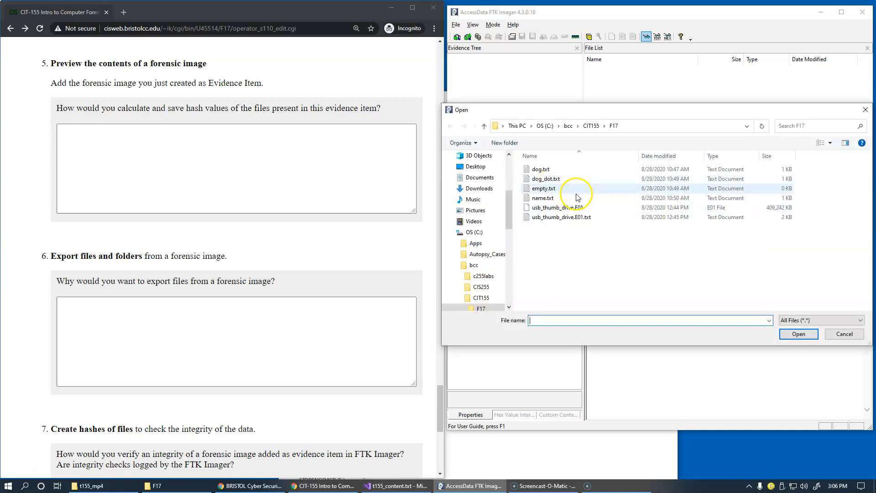
pyautogui.click(556, 207)
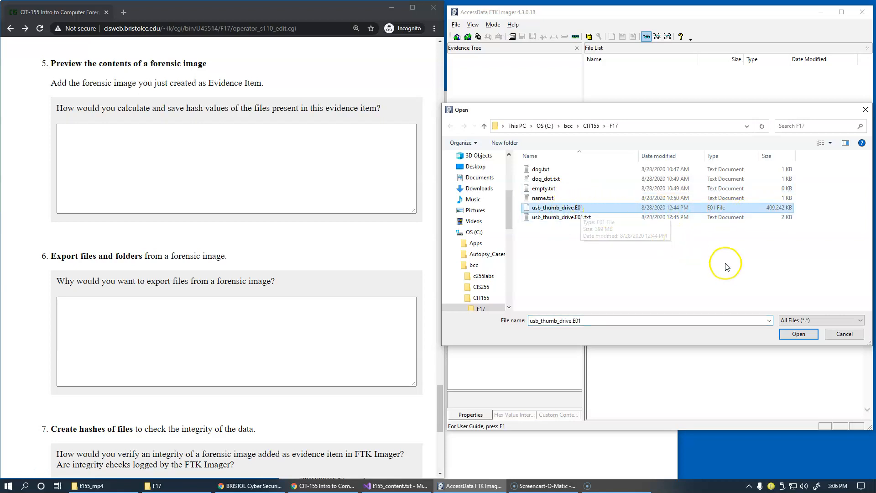
pyautogui.click(798, 333)
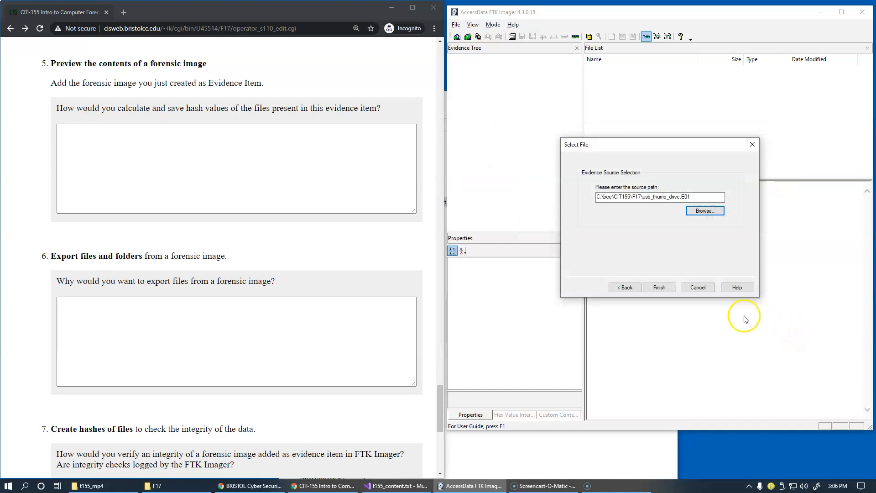
pyautogui.click(658, 287)
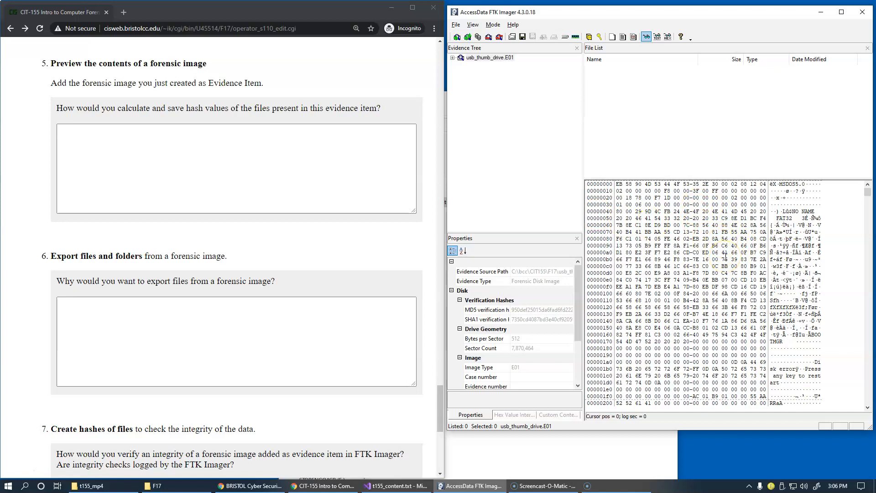
# Expand the image tree, list c260_diagrams and preview diagram_ATM_use_cases.png.
pyautogui.click(490, 57)
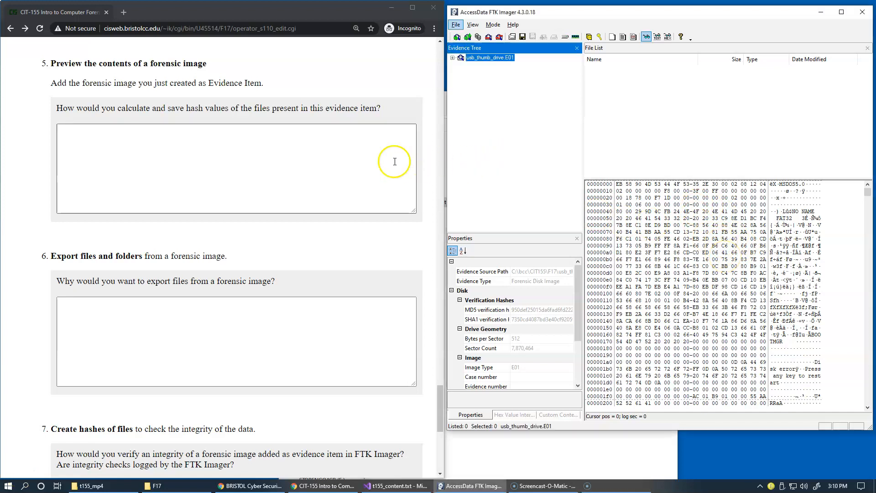
pyautogui.moveTo(193, 119)
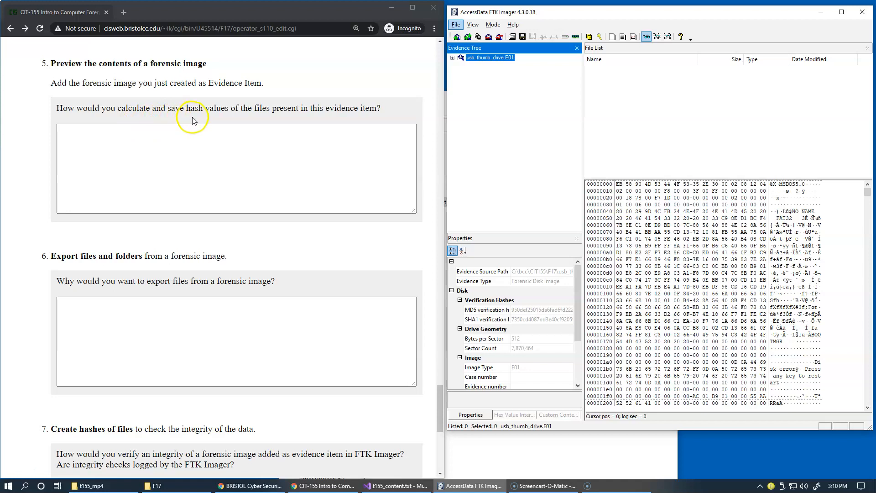
pyautogui.moveTo(255, 117)
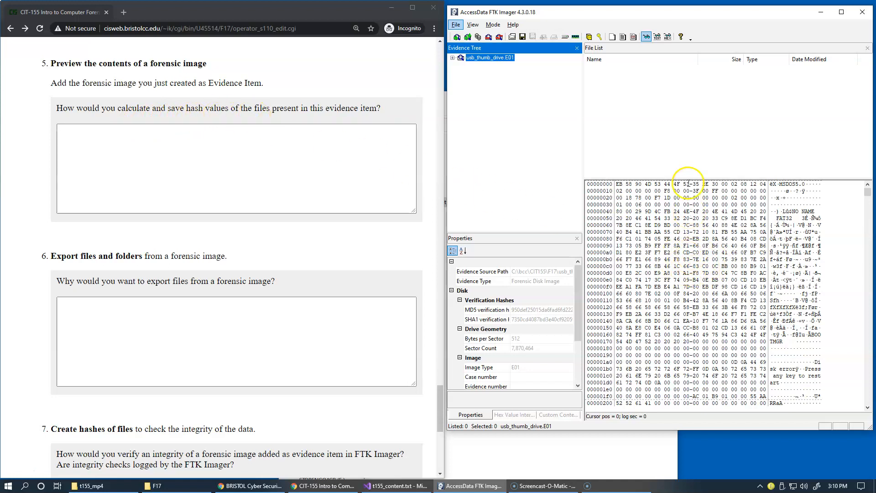
pyautogui.moveTo(637, 117)
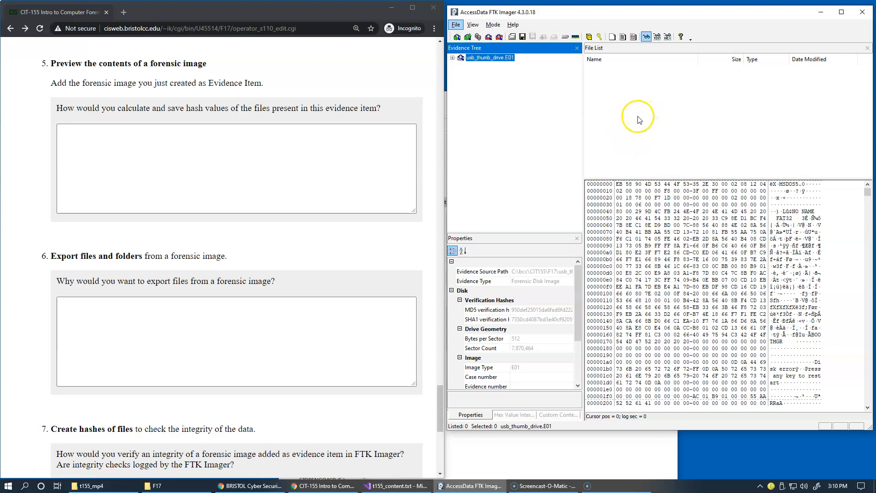
pyautogui.click(452, 57)
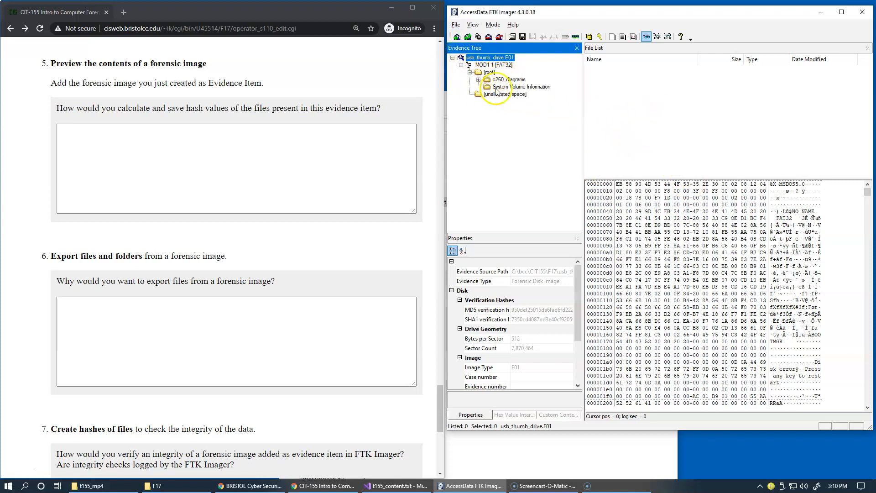
pyautogui.click(506, 79)
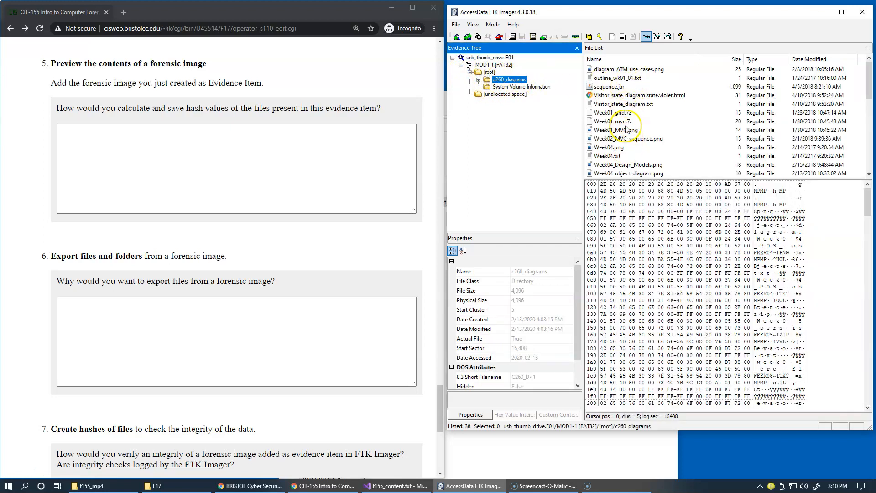
pyautogui.click(628, 69)
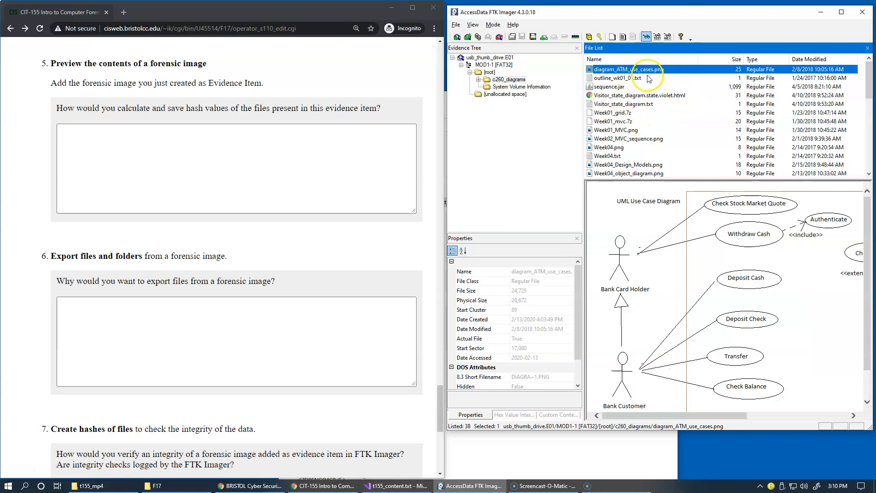
pyautogui.moveTo(657, 91)
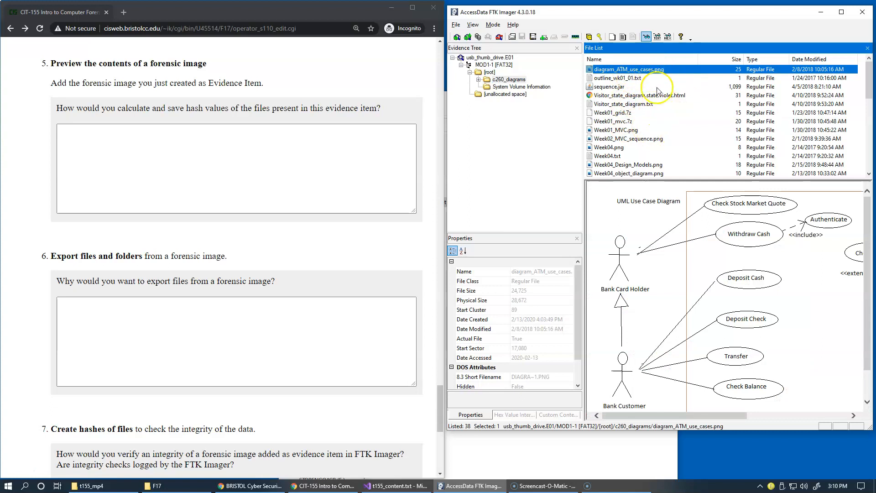
pyautogui.moveTo(742, 338)
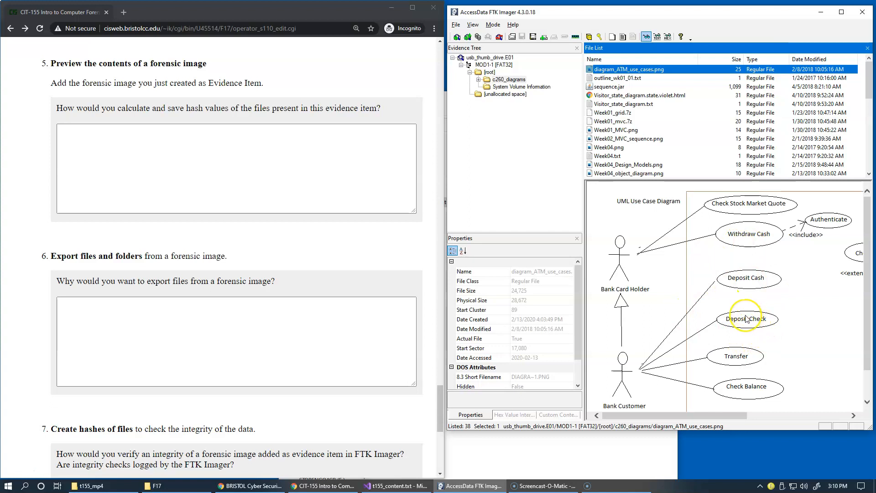
pyautogui.moveTo(586, 162)
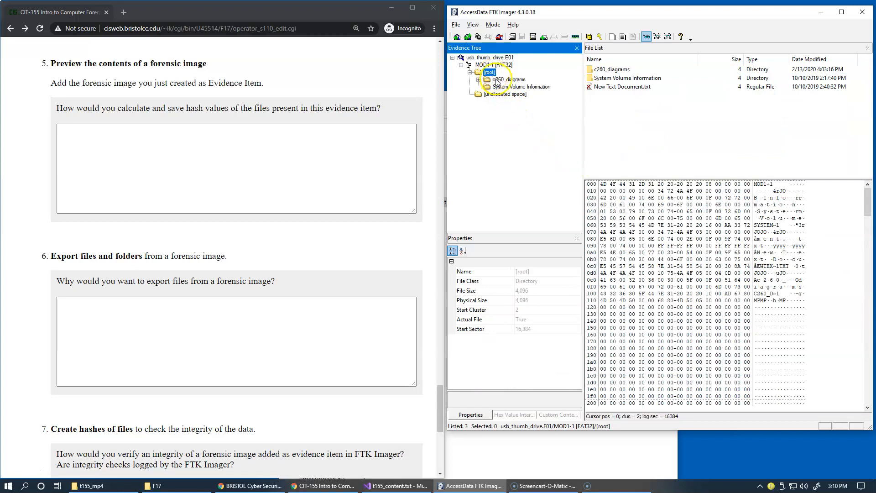
# Export a hash list of the ATM use case diagram, Visitor state diagram HTML and Week01_grid.7z.
pyautogui.click(508, 71)
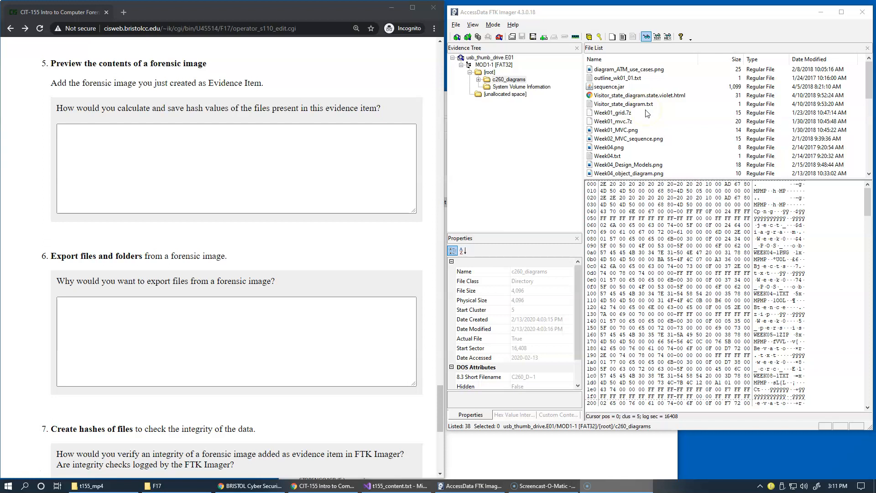
pyautogui.moveTo(533, 49)
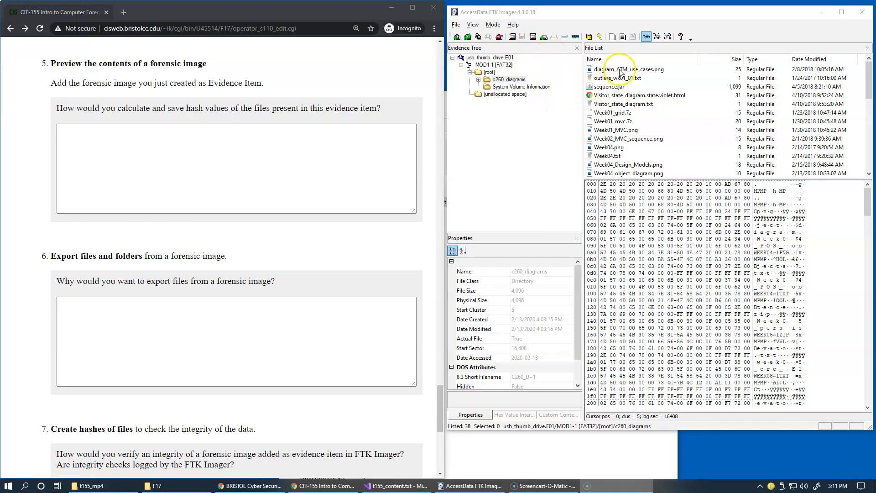
pyautogui.click(632, 69)
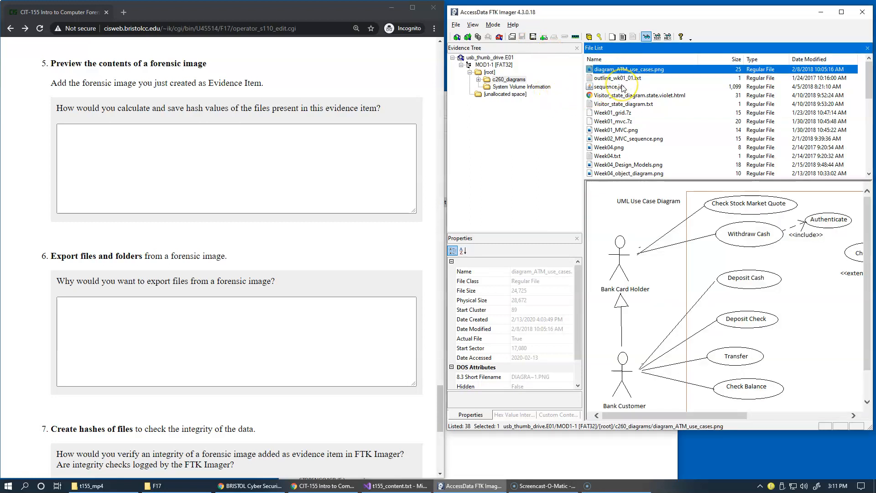
pyautogui.click(640, 95)
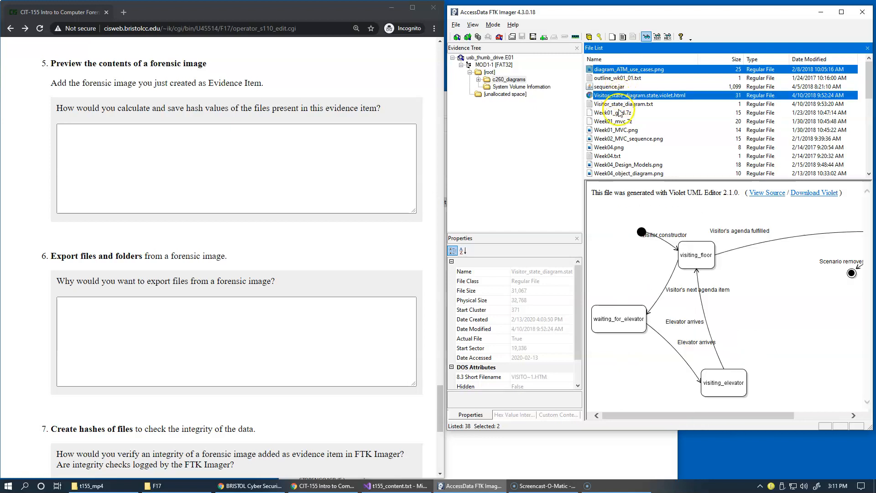
pyautogui.click(612, 113)
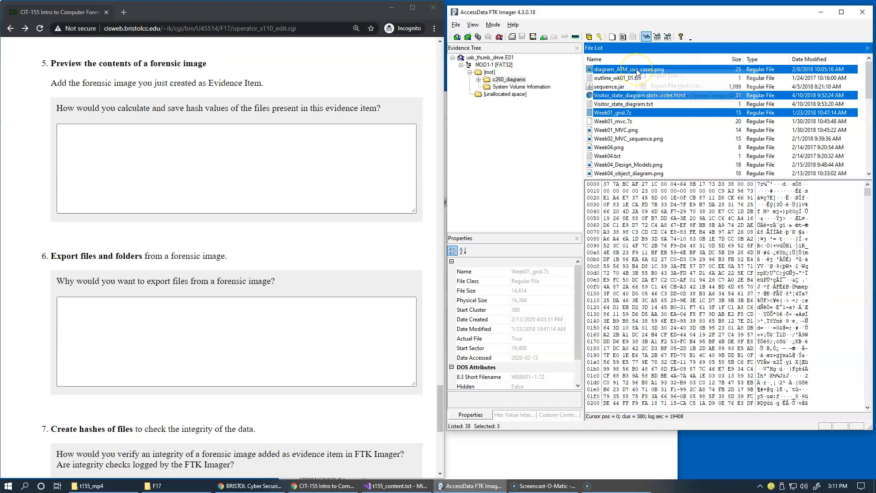
pyautogui.rightClick(627, 69)
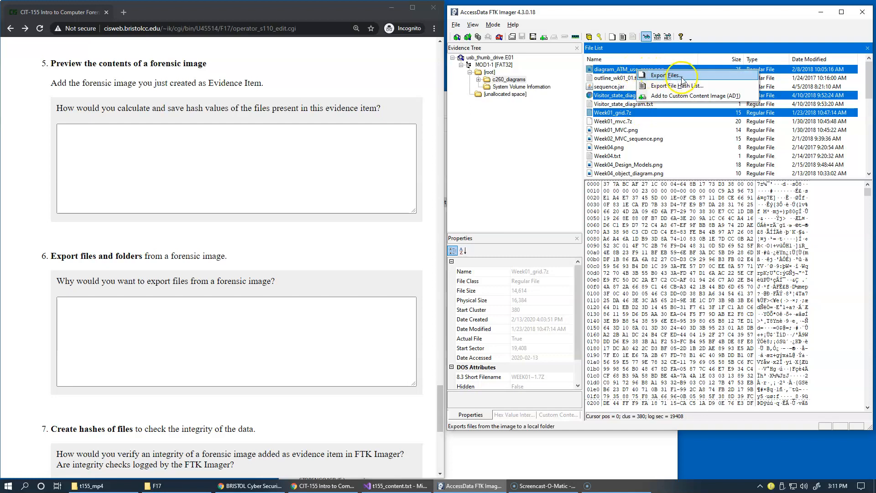
pyautogui.moveTo(679, 85)
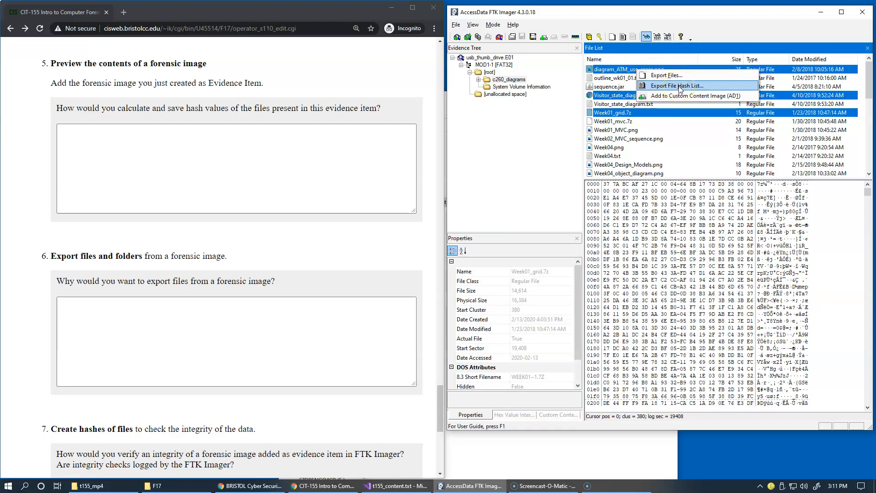
pyautogui.click(671, 85)
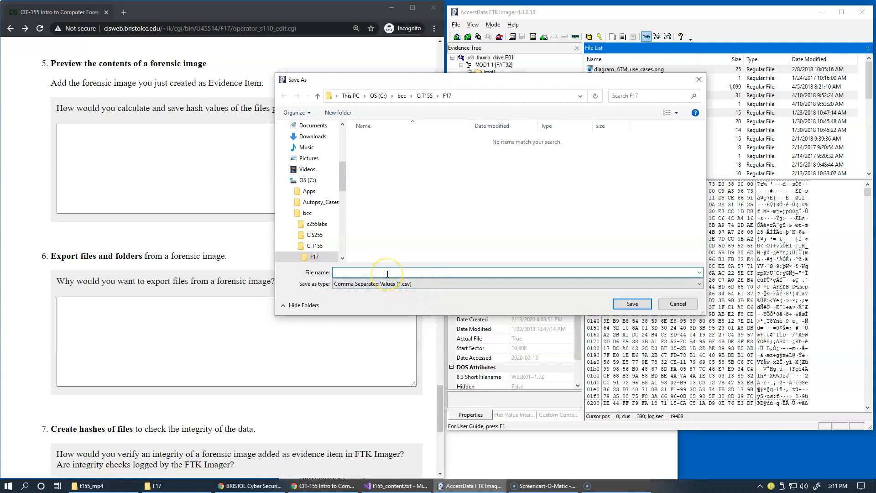
# Name the exported hash list file 'hash_values'.
pyautogui.click(387, 273)
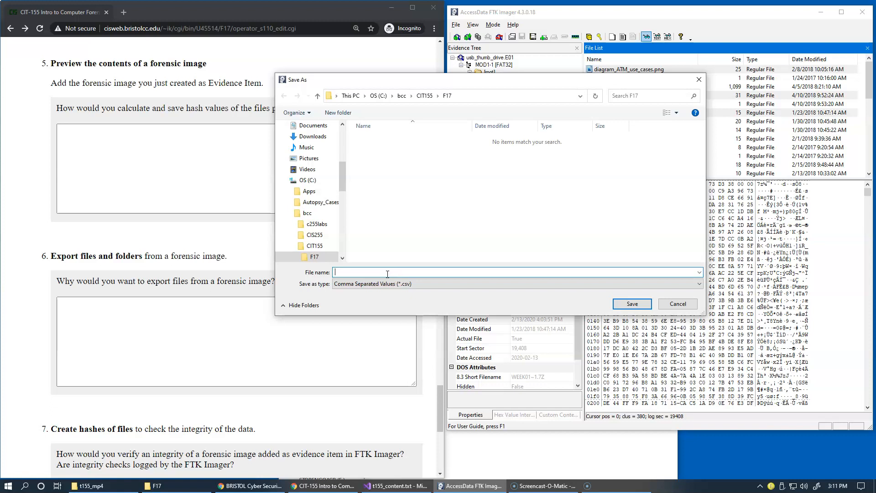
pyautogui.write('h')
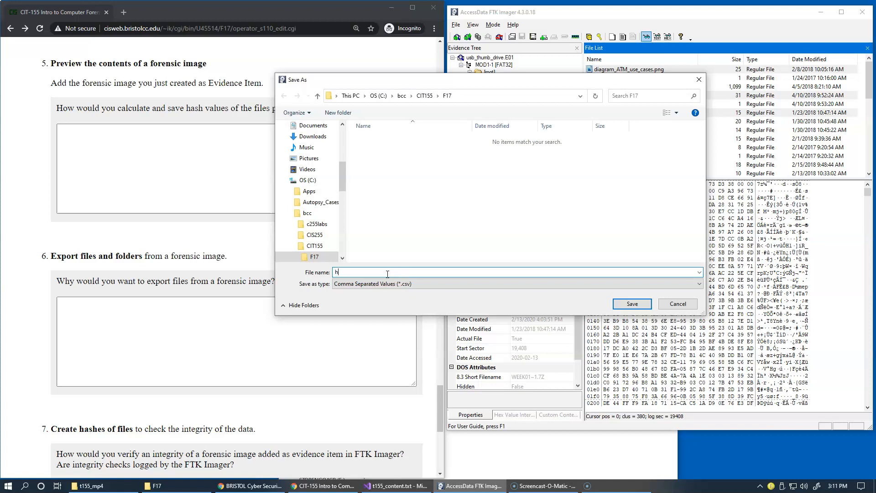
pyautogui.write('ash_v')
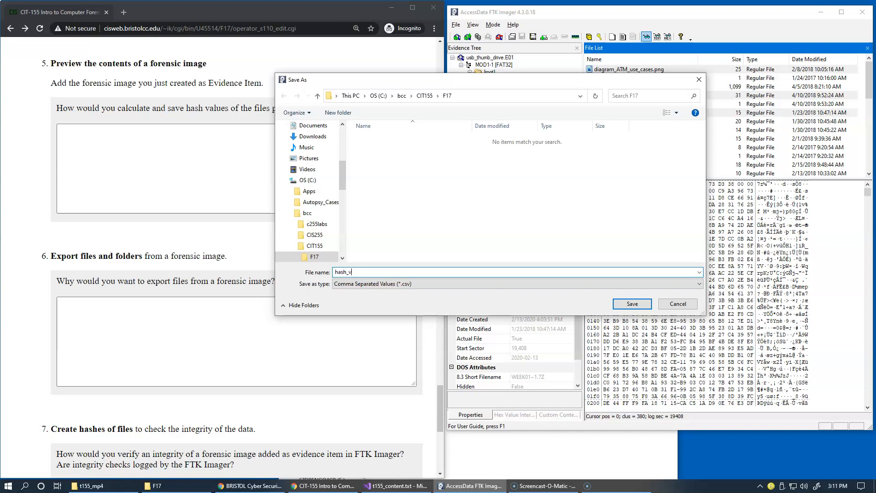
pyautogui.write('alues')
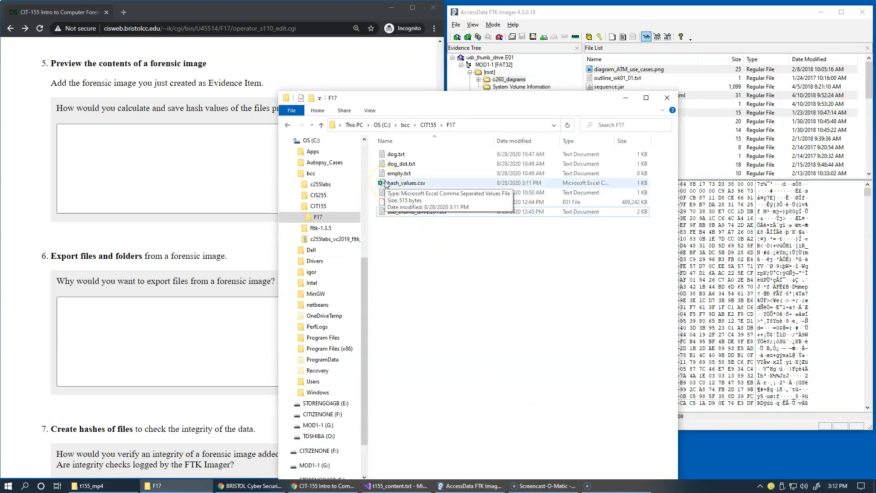
# Open hash_values.csv and accept the Text Import settings to view MD5 and SHA1 columns.
pyautogui.rightClick(405, 182)
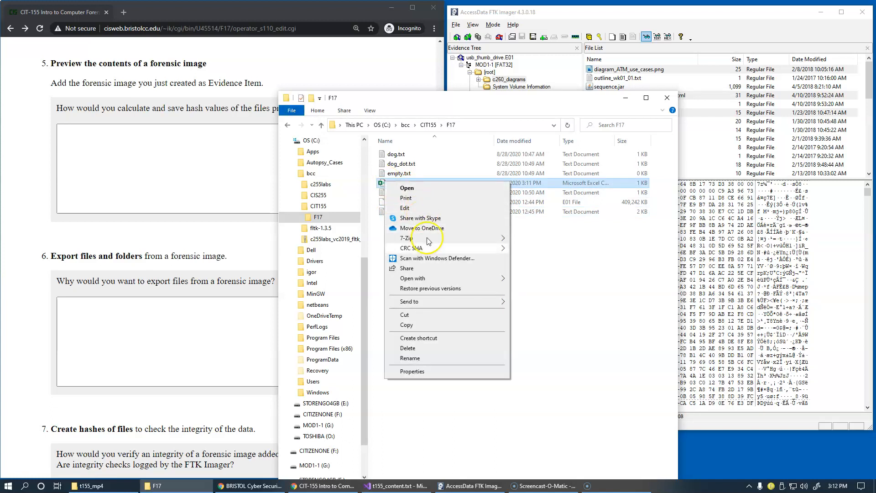
pyautogui.click(413, 278)
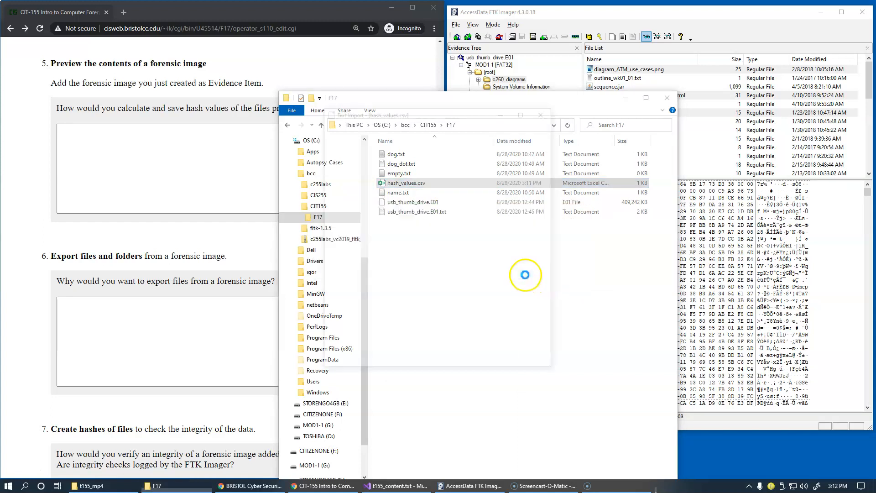
pyautogui.doubleClick(406, 182)
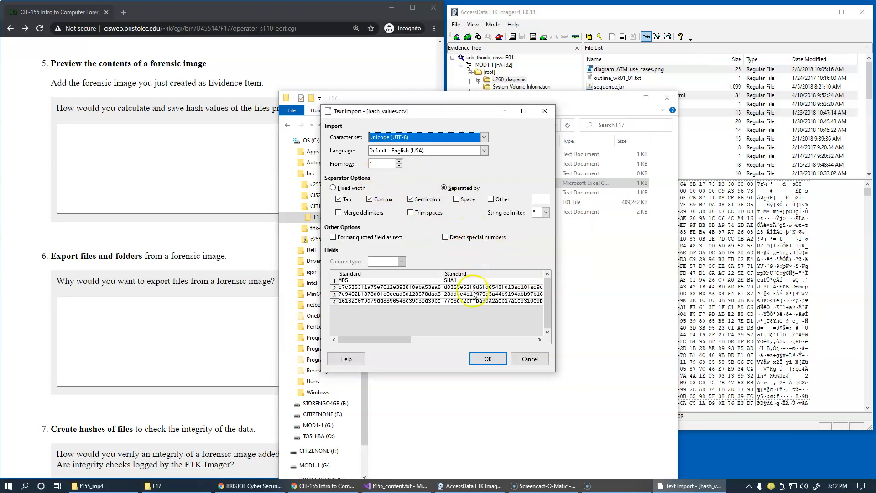
pyautogui.click(487, 358)
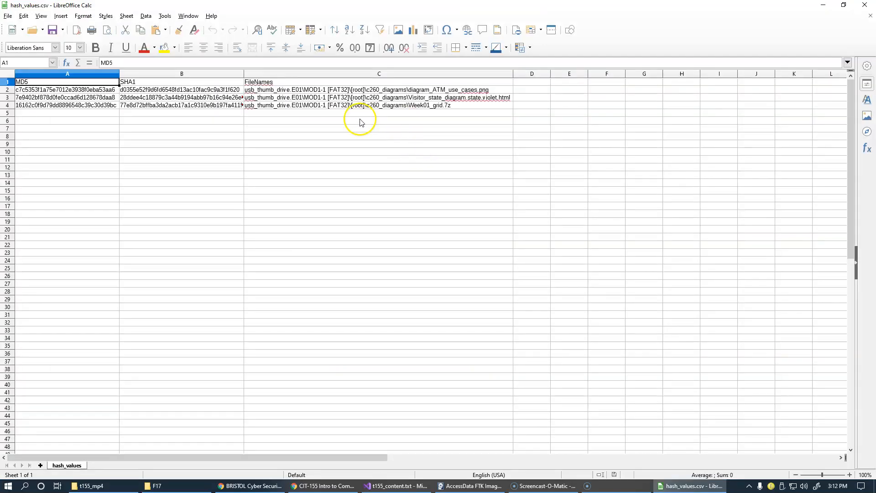
pyautogui.moveTo(394, 119)
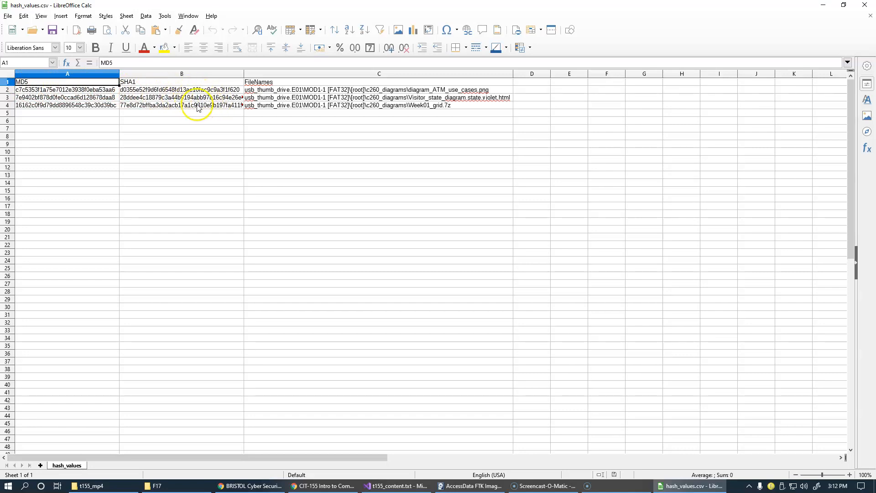
pyautogui.moveTo(423, 131)
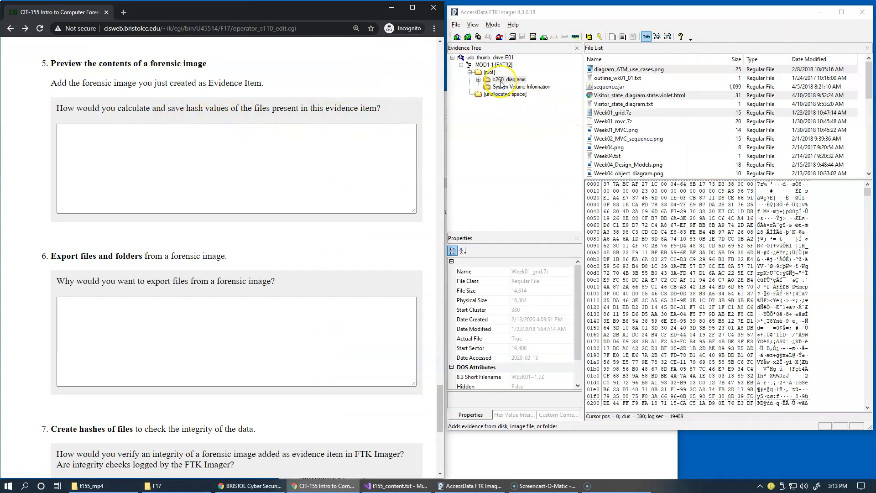
# Export the whole c260_diagrams folder's hash list, overwriting hash_values.csv.
pyautogui.click(508, 79)
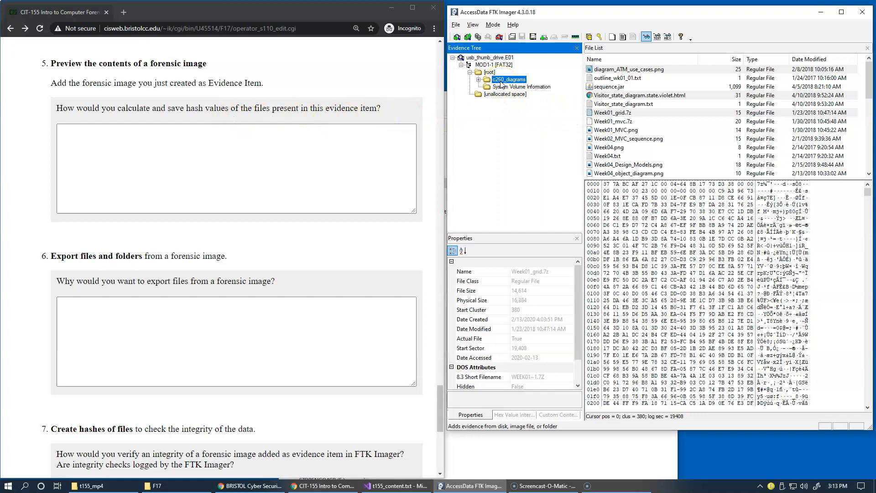
pyautogui.rightClick(507, 79)
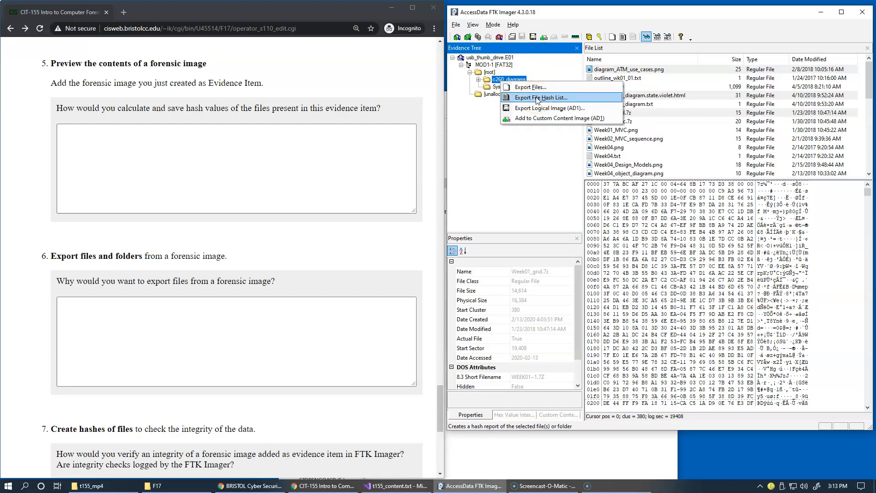
pyautogui.click(542, 97)
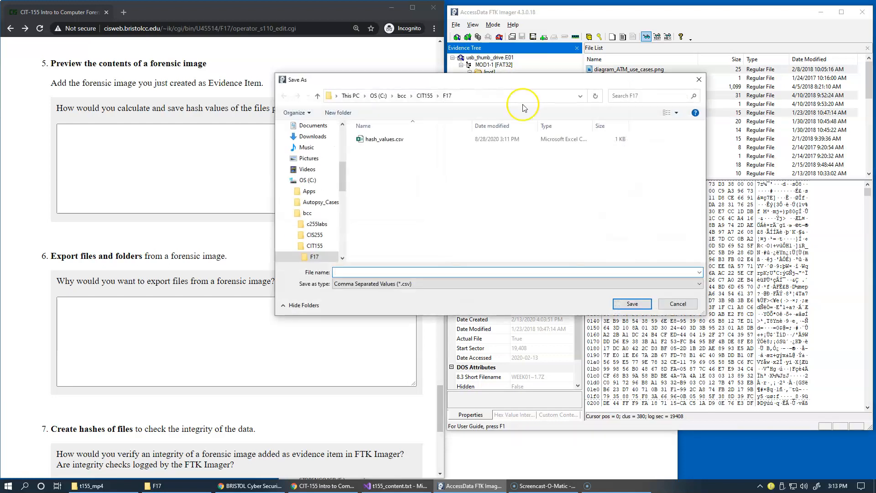
pyautogui.click(384, 139)
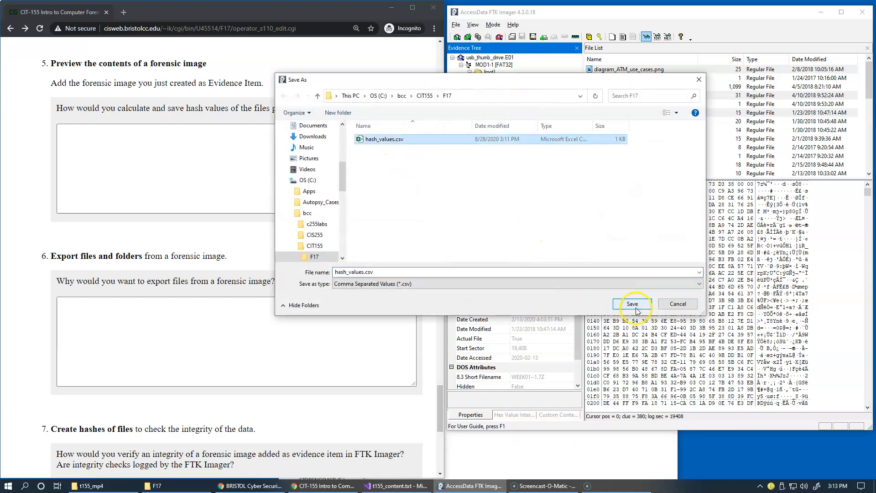
pyautogui.click(632, 303)
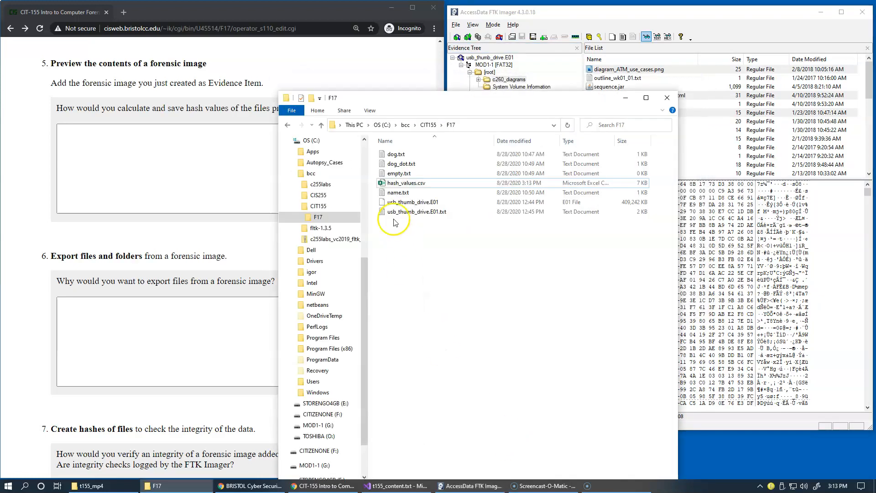
pyautogui.rightClick(405, 182)
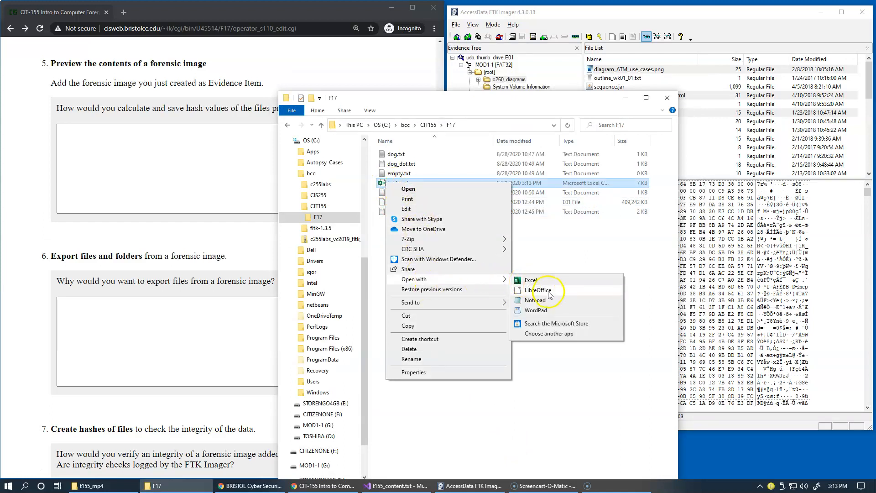
# Open the updated hash_values.csv in LibreOffice, accepting the Text Import settings.
pyautogui.click(537, 290)
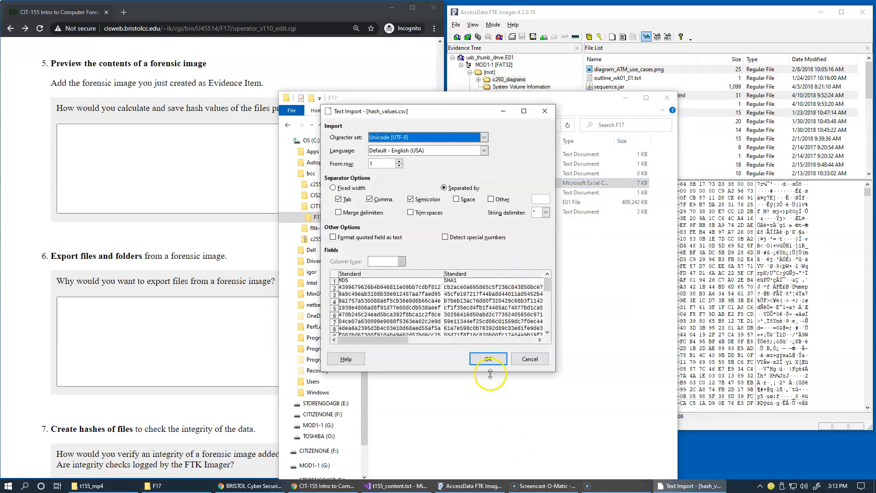
pyautogui.click(487, 359)
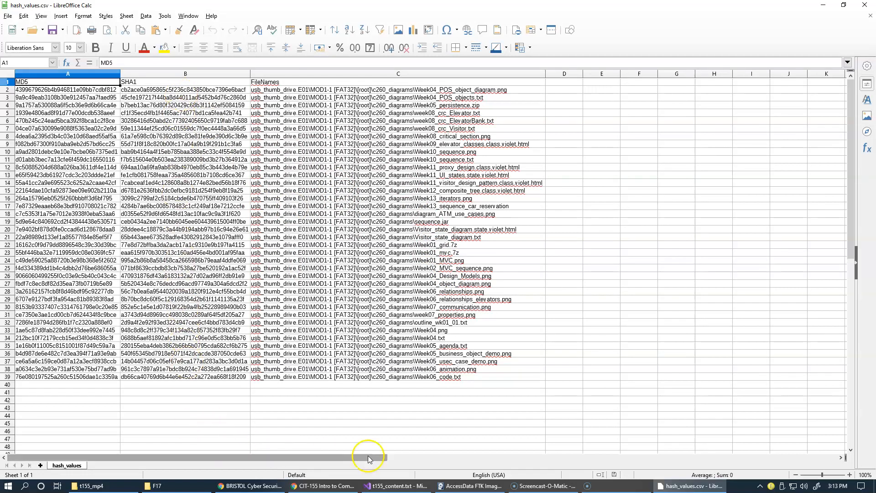
# Compare hashes against FTK Imager, preview Week01_MVC.png, then close the spreadsheet.
pyautogui.click(469, 486)
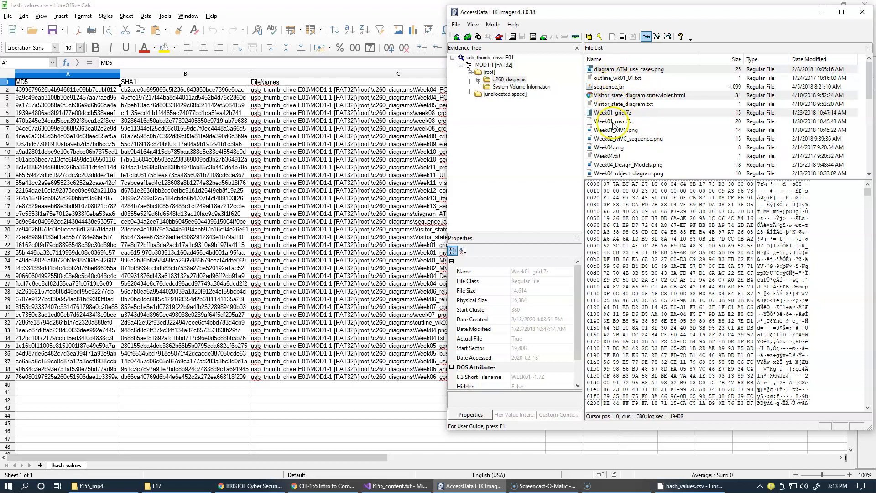
pyautogui.click(616, 130)
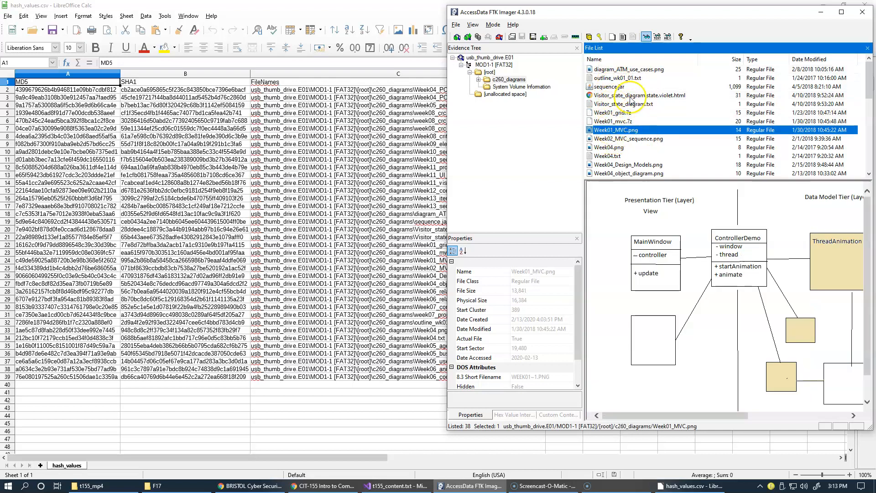
pyautogui.click(511, 80)
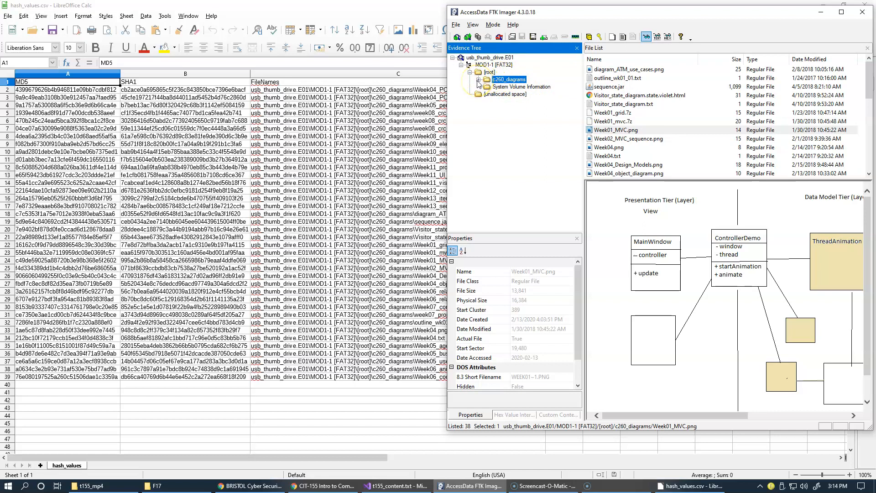
pyautogui.click(478, 80)
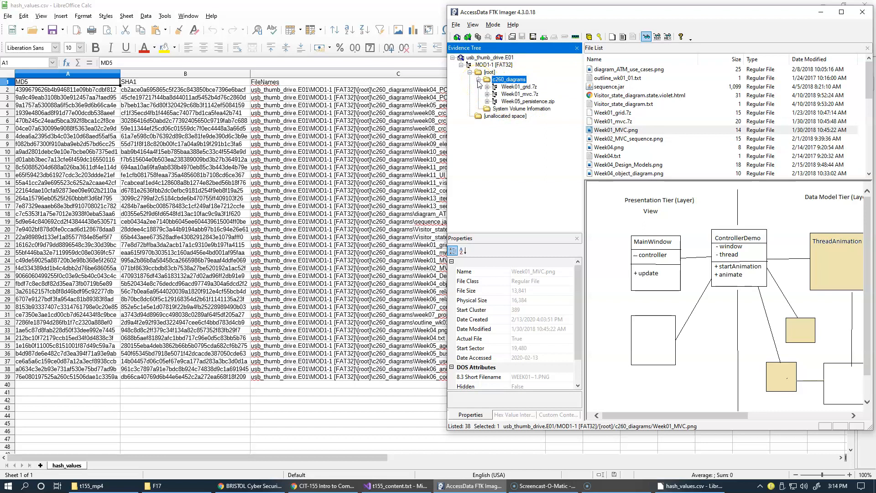
pyautogui.click(476, 80)
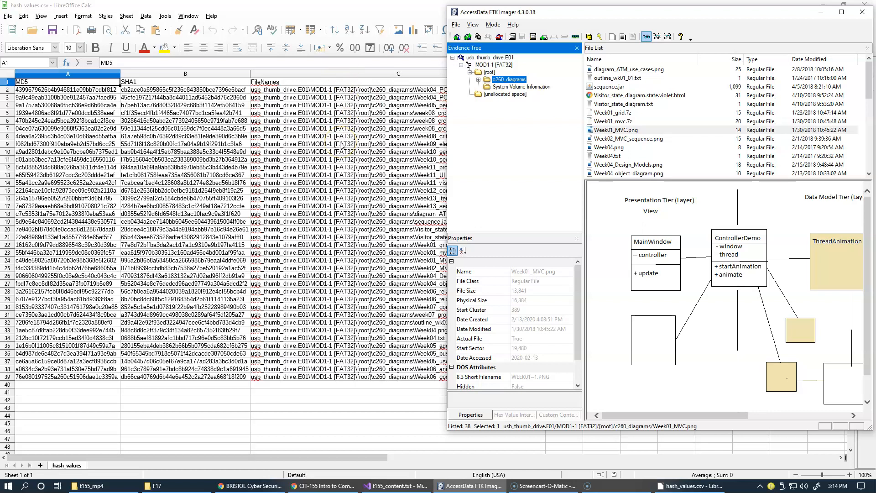
pyautogui.click(692, 485)
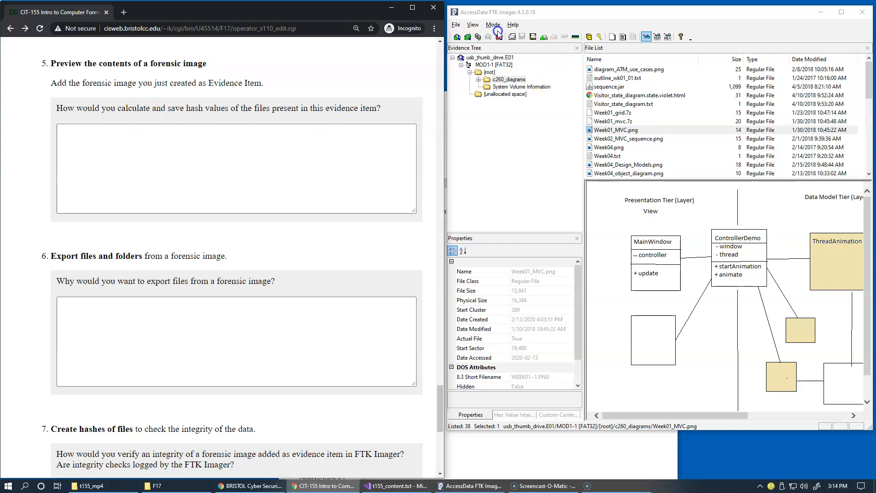
pyautogui.moveTo(432, 119)
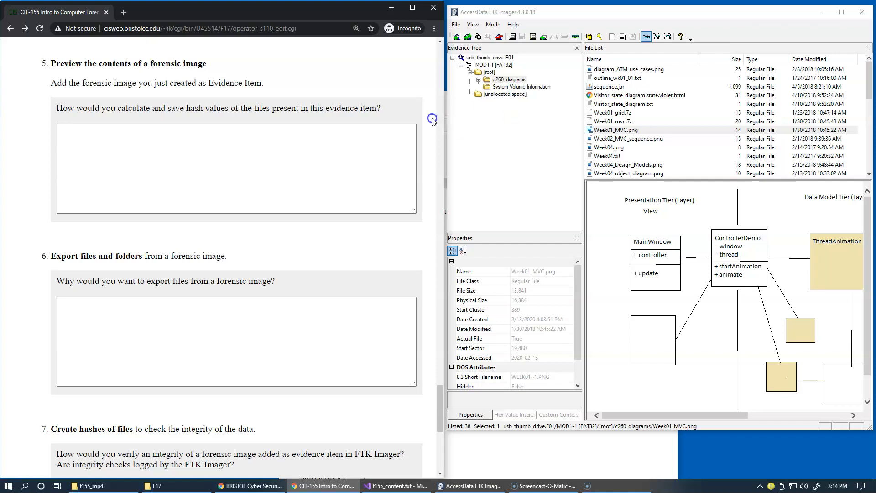
# Scroll the assignment to the export question and bring up c260_diagrams export options.
pyautogui.scroll(-3)
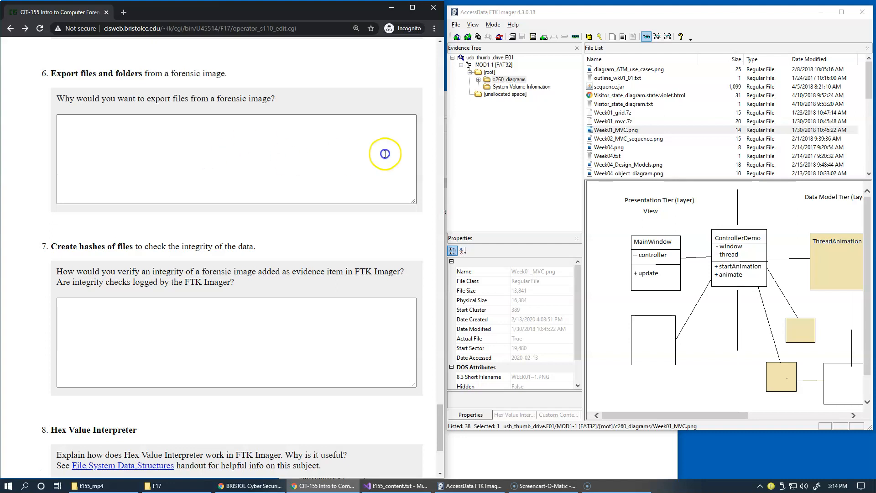
pyautogui.rightClick(508, 79)
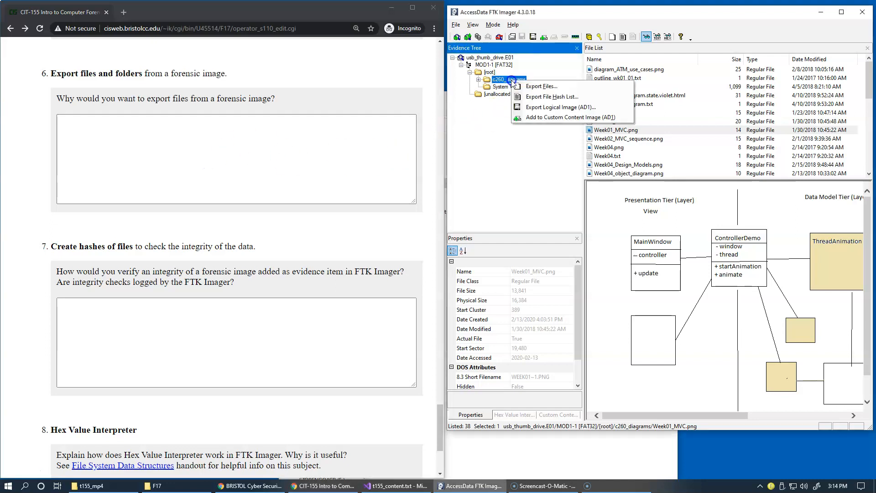
pyautogui.moveTo(540, 86)
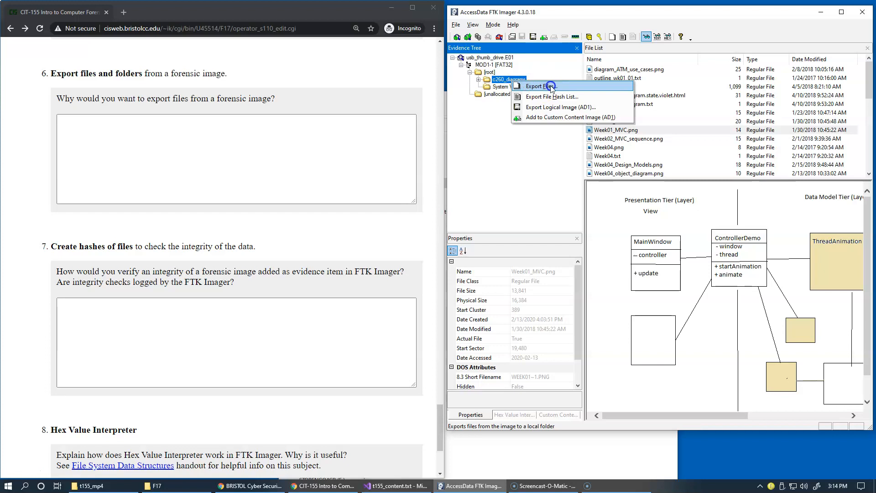
pyautogui.moveTo(553, 97)
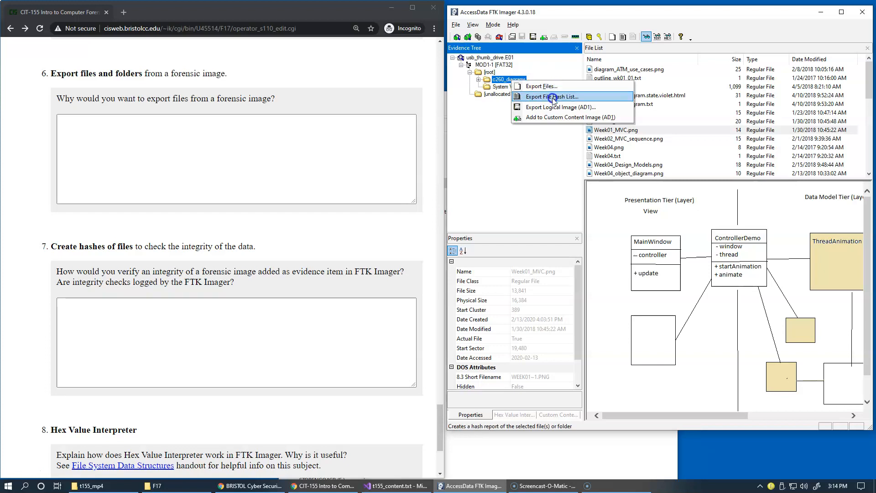
pyautogui.moveTo(541, 86)
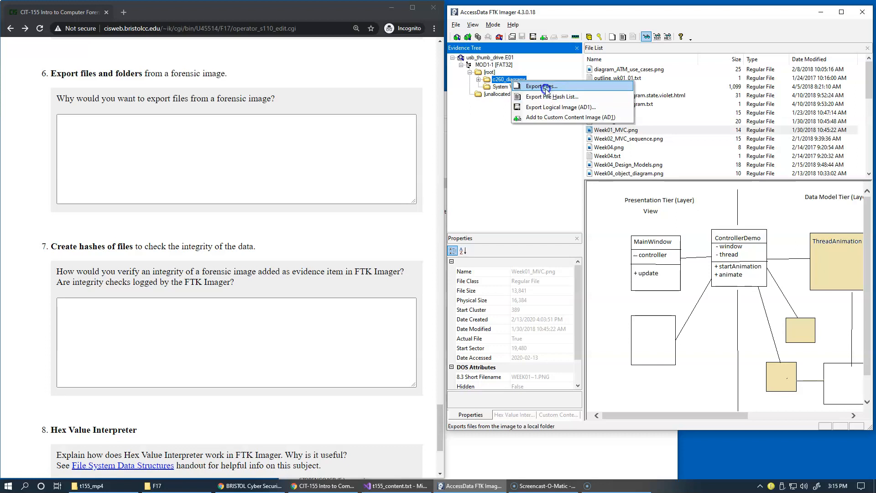
# Choose Export Files to pick a destination folder for the c260_diagrams files.
pyautogui.click(540, 86)
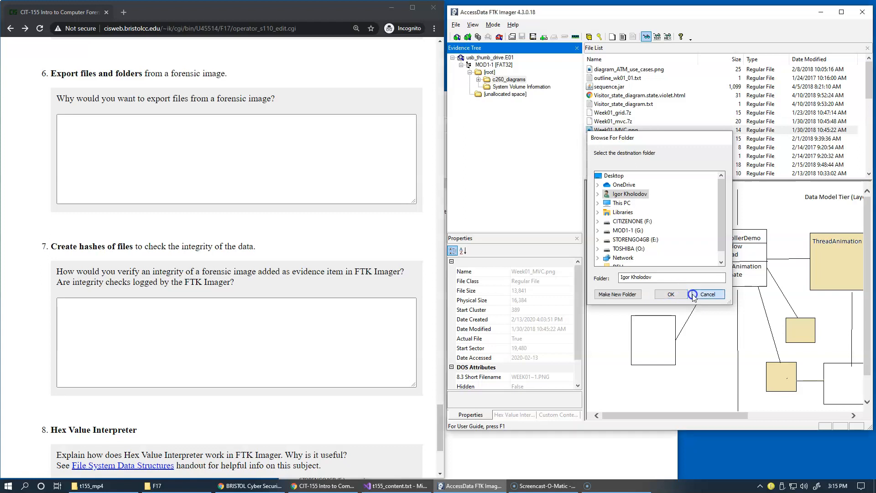
# Cancel the Browse For Folder dialog without exporting anything.
pyautogui.click(705, 294)
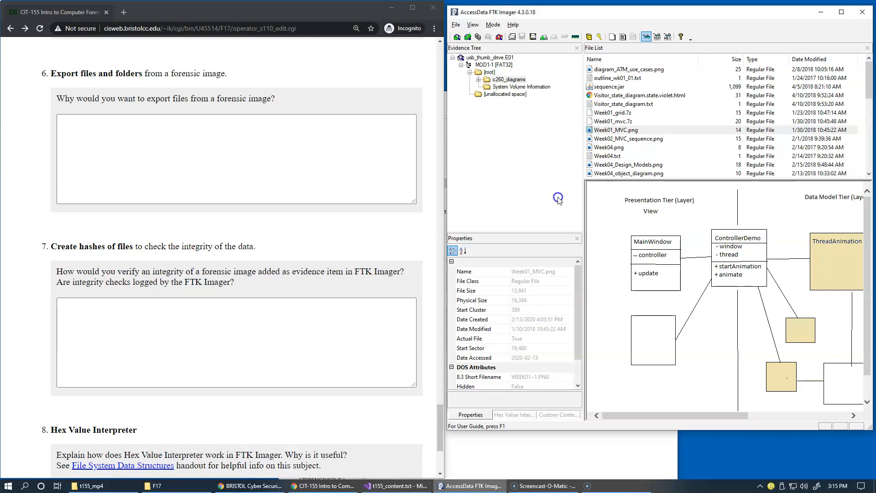
pyautogui.moveTo(549, 169)
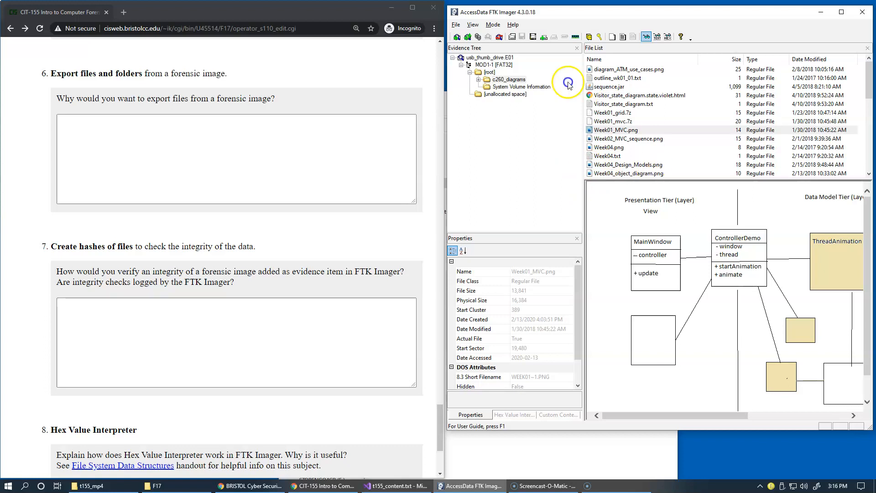
pyautogui.moveTo(515, 177)
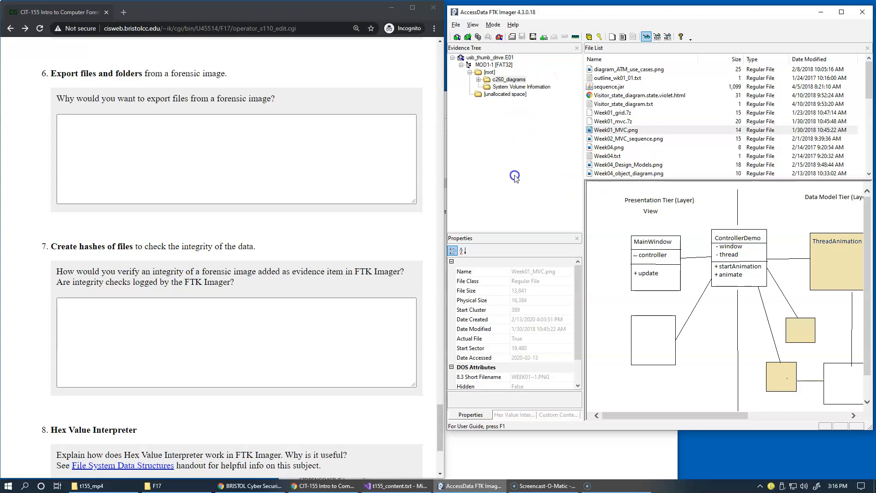
pyautogui.moveTo(351, 253)
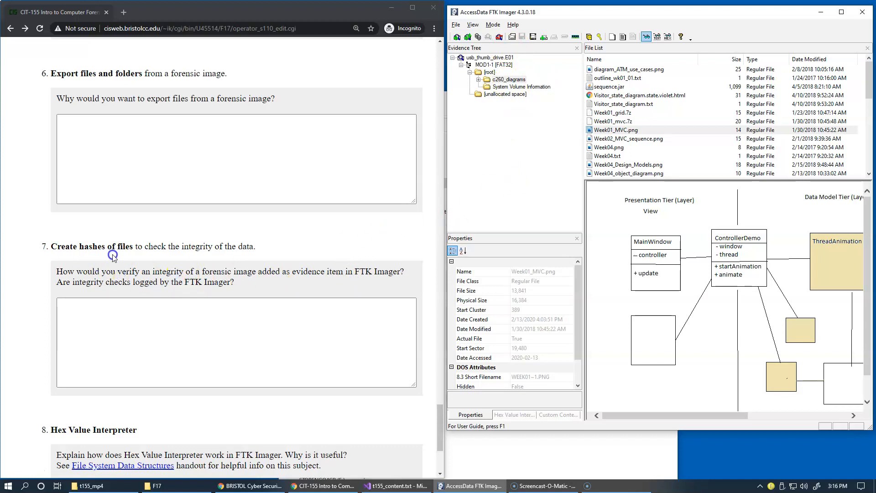
pyautogui.moveTo(190, 253)
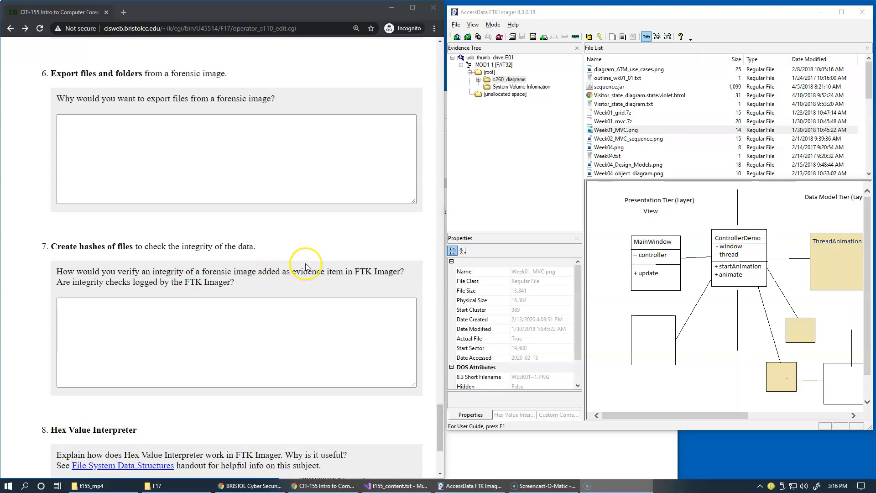
pyautogui.moveTo(485, 448)
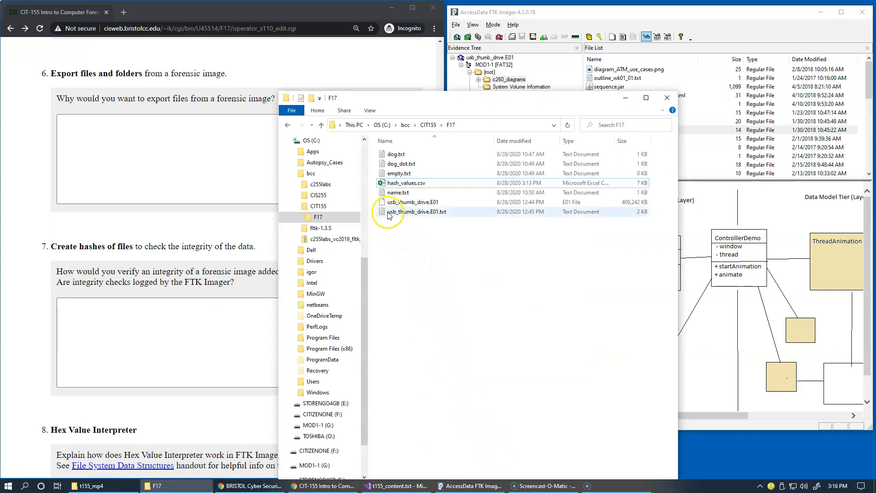
# Open usb_thumb_drive.E01.txt from File Explorer in Notepad.
pyautogui.doubleClick(416, 212)
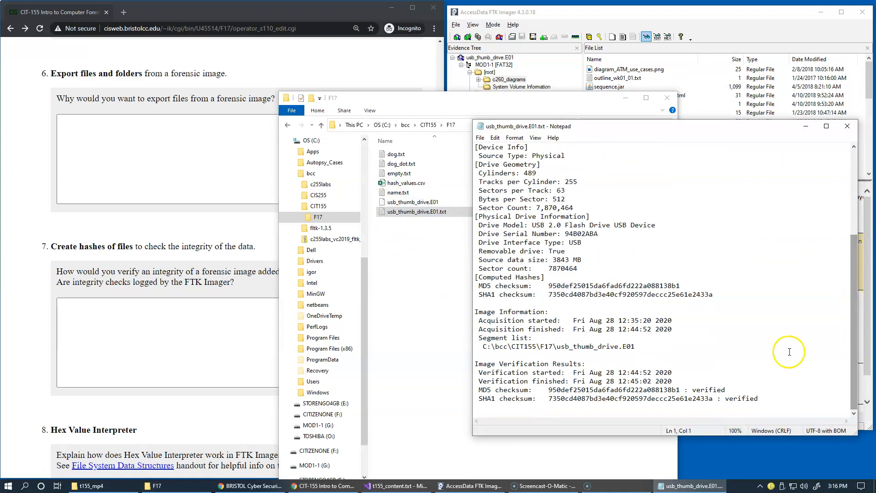
pyautogui.moveTo(644, 398)
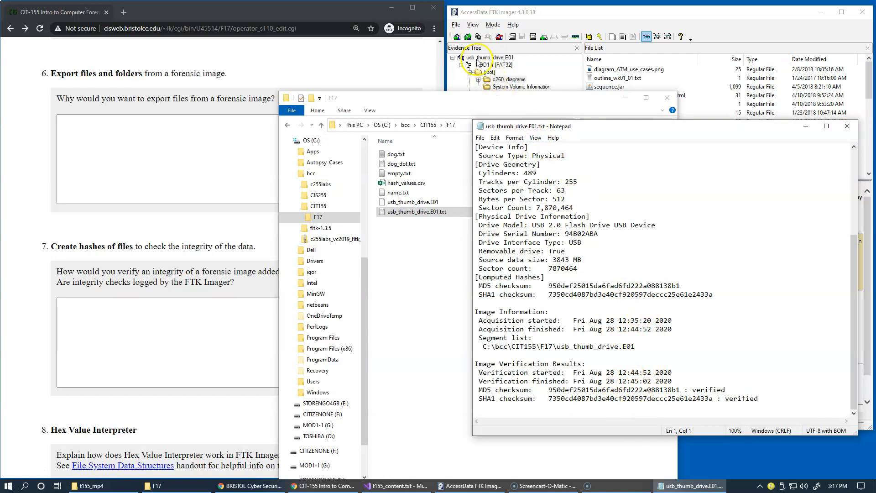
# Run Verify Drive/Image on usb_thumb_drive.E01 from the Evidence Tree.
pyautogui.click(491, 57)
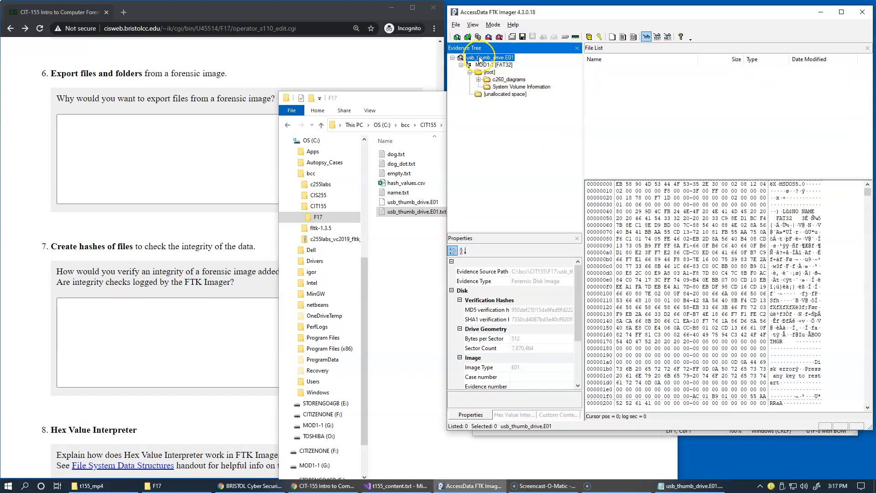
pyautogui.rightClick(486, 57)
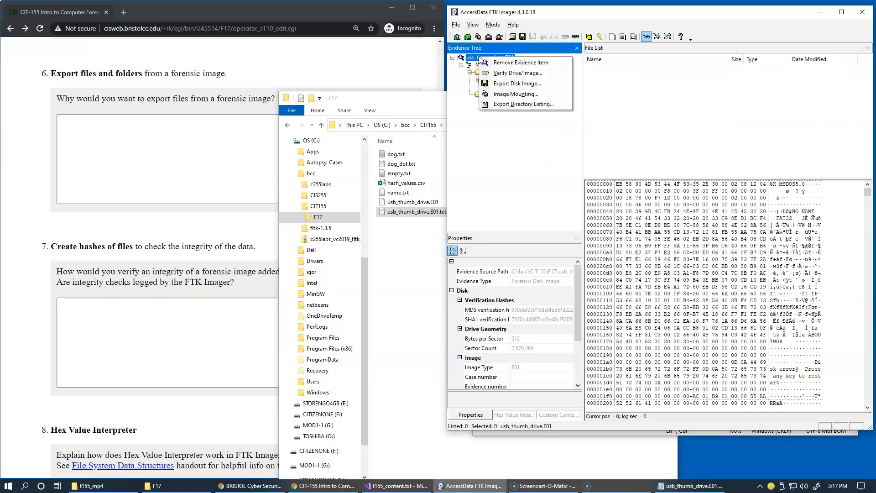
pyautogui.moveTo(517, 73)
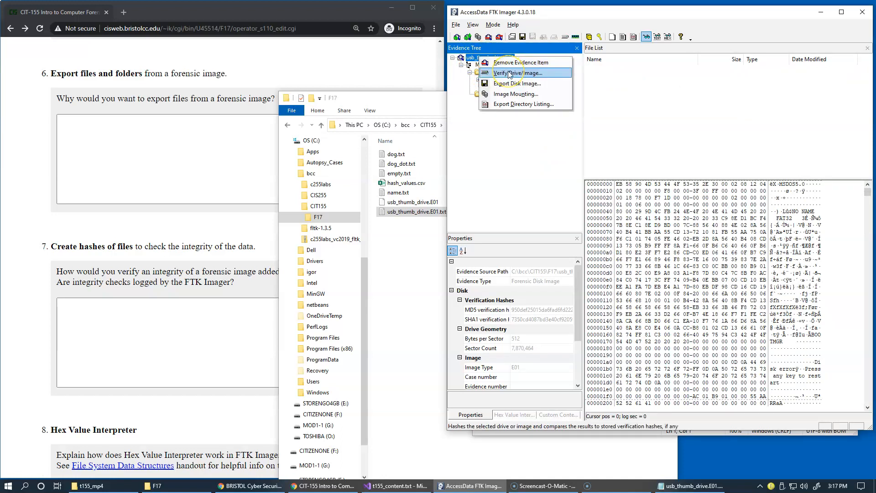
pyautogui.click(520, 73)
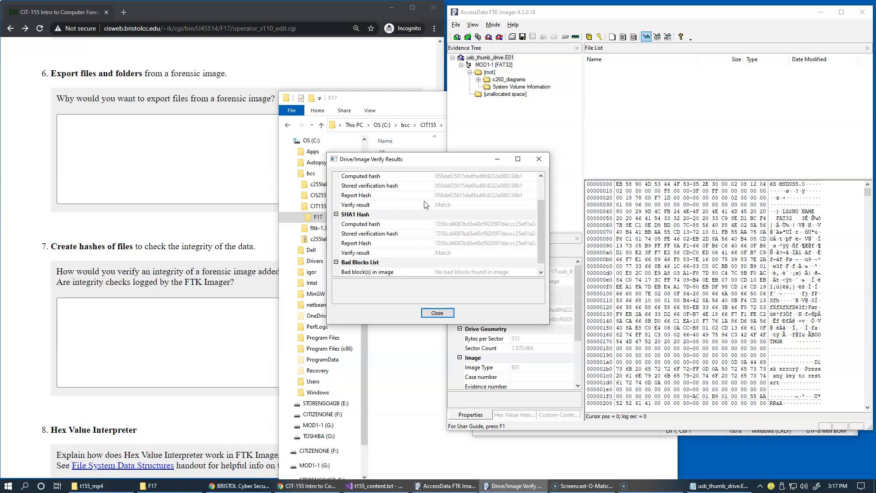
pyautogui.moveTo(433, 184)
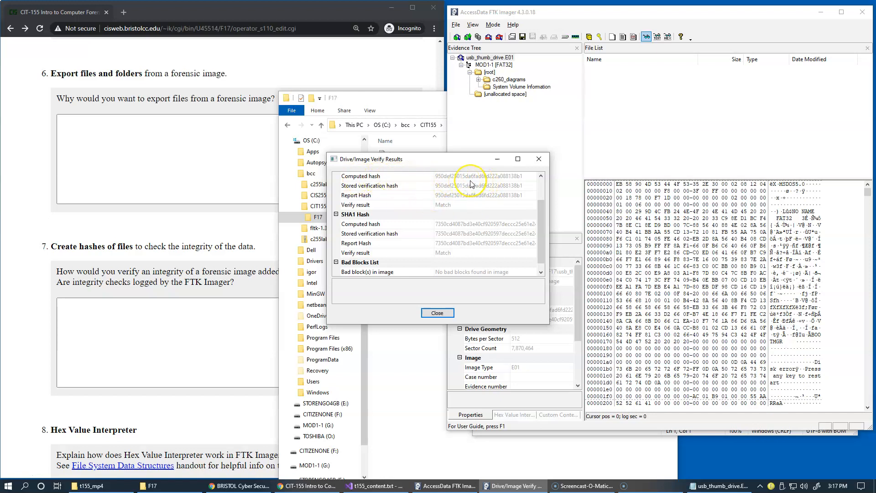
pyautogui.moveTo(430, 194)
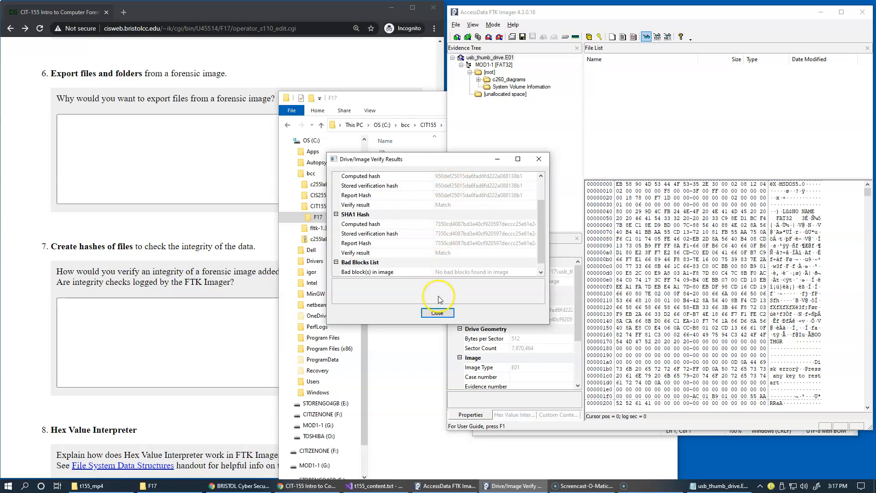
# Close the Drive/Image Verify Results window.
pyautogui.click(437, 313)
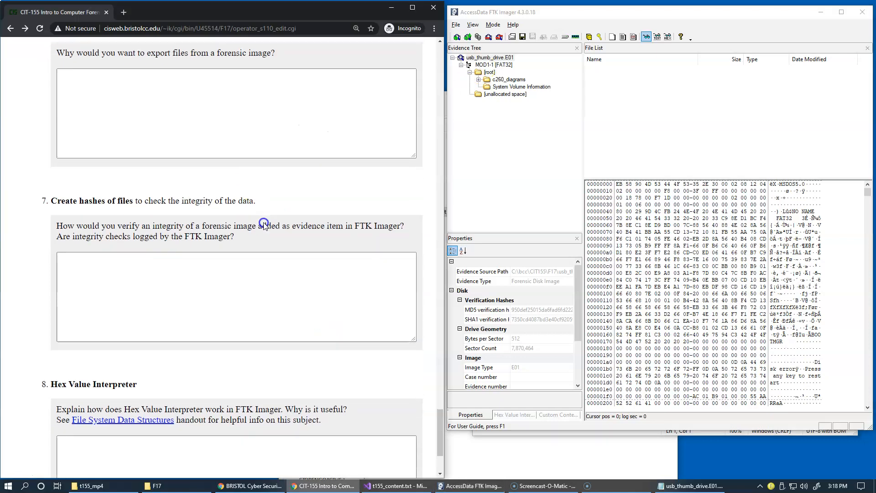
# Scroll the Chrome assignment page down to questions 7 and 8.
pyautogui.scroll(-3)
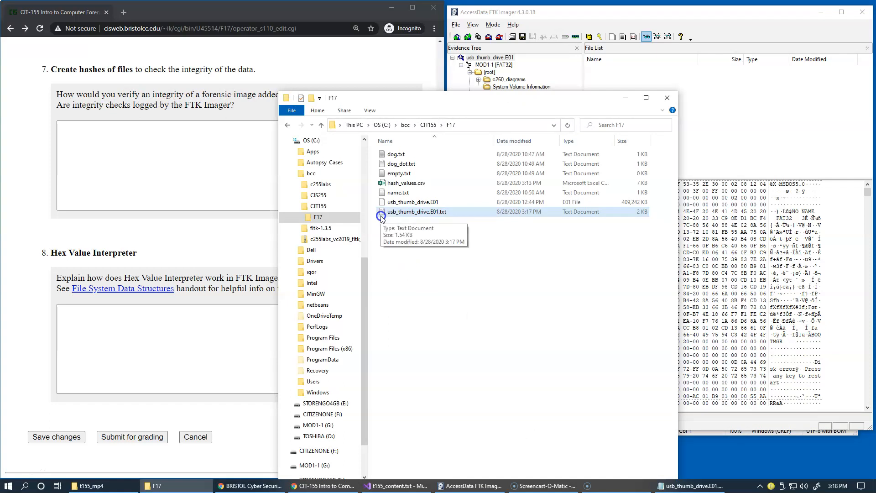
# Reopen usb_thumb_drive.E01.txt, scroll to the end, and select the first verification block.
pyautogui.rightClick(416, 212)
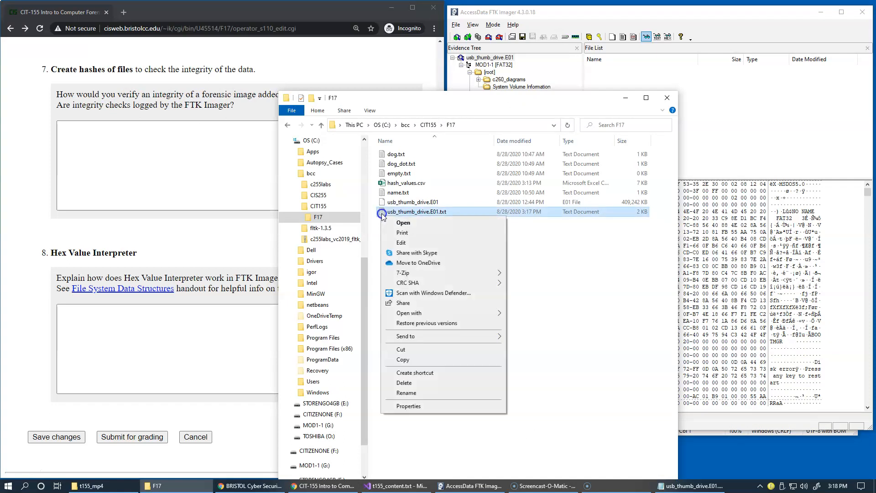
pyautogui.click(403, 222)
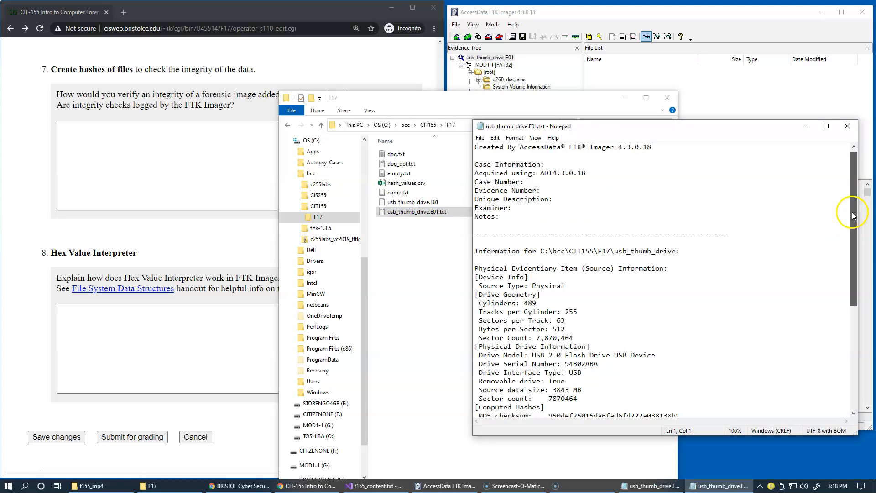
pyautogui.scroll(-3)
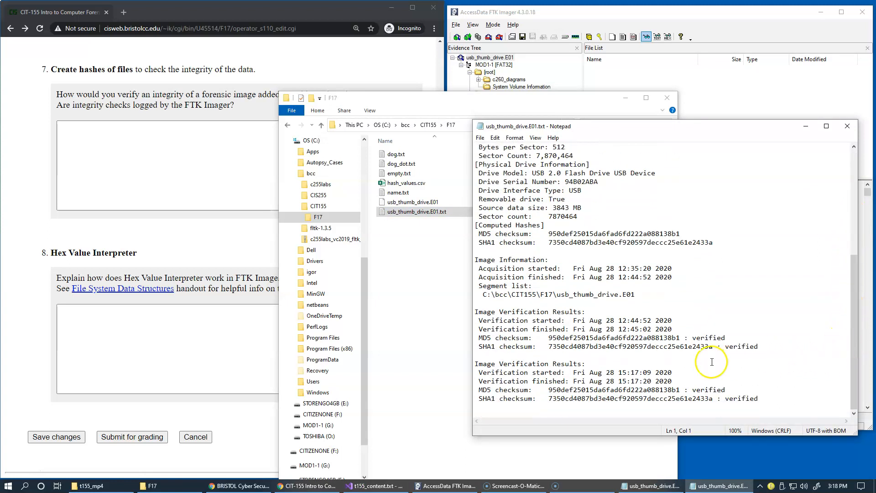
pyautogui.moveTo(498, 330)
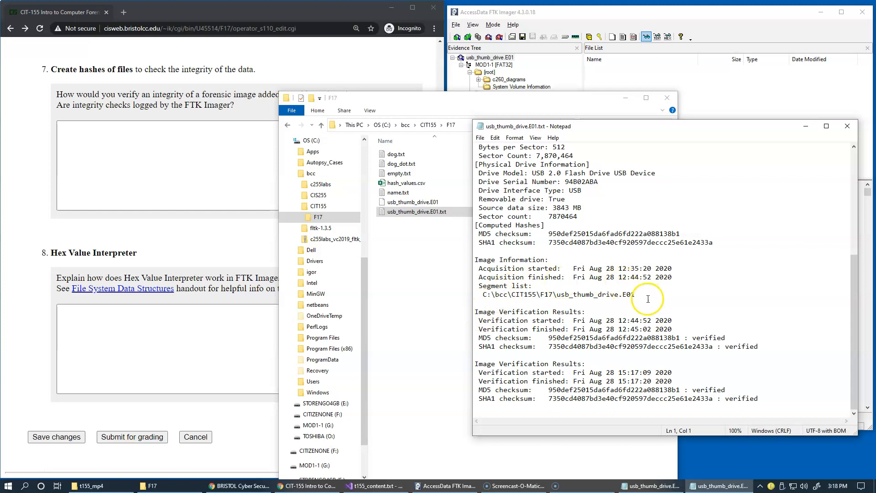
pyautogui.moveTo(475, 259); pyautogui.dragTo(635, 294)
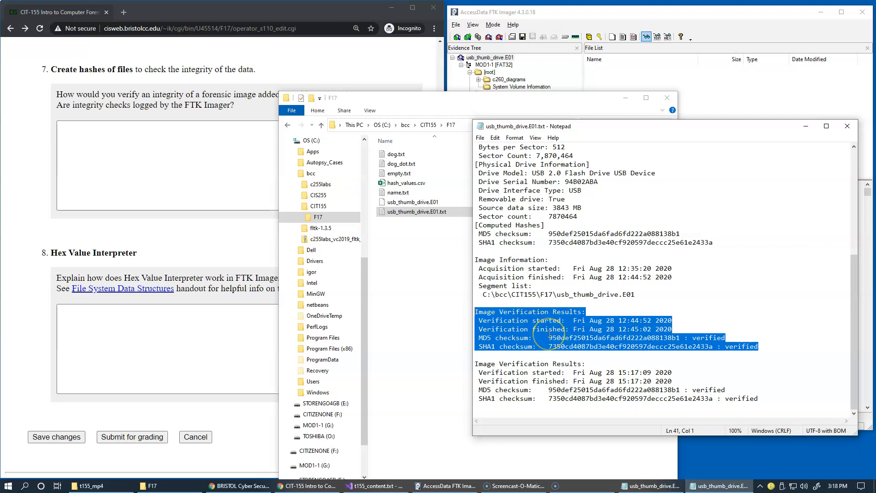
pyautogui.moveTo(611, 380)
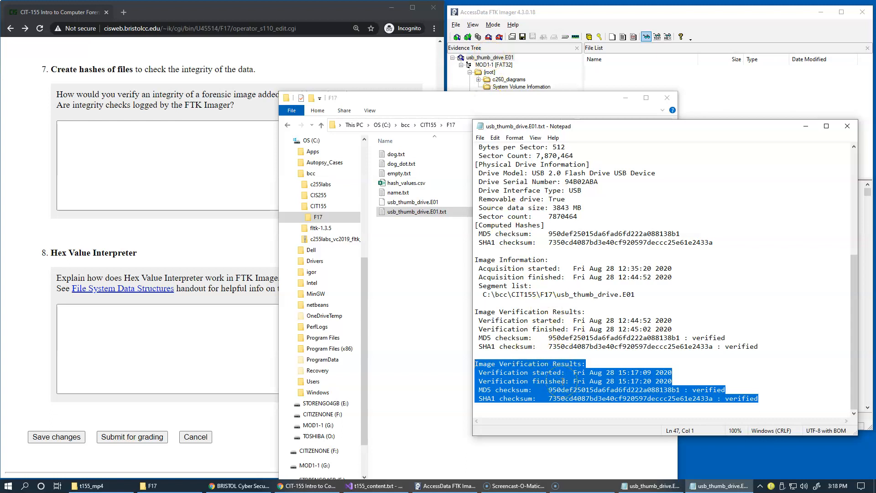
pyautogui.click(412, 211)
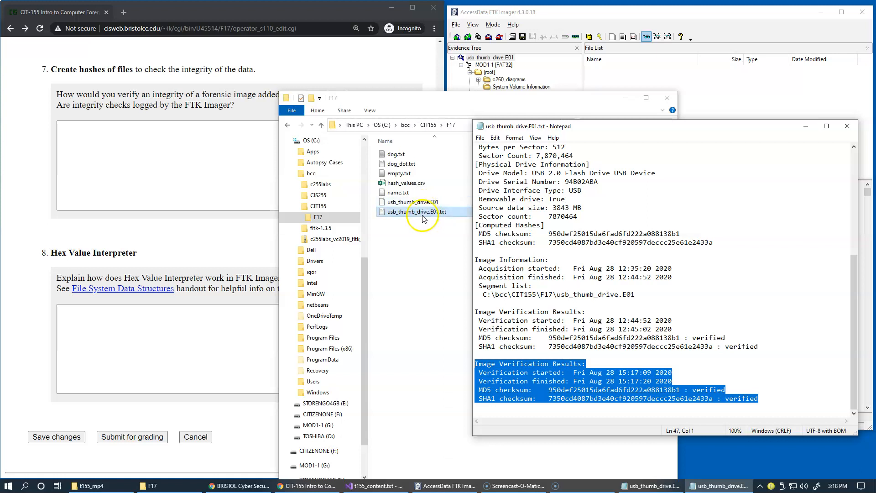
pyautogui.click(412, 202)
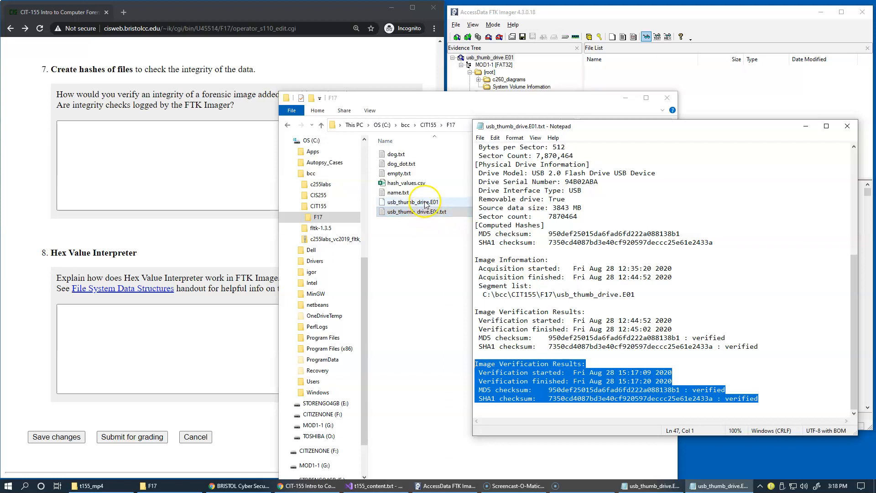
pyautogui.click(413, 211)
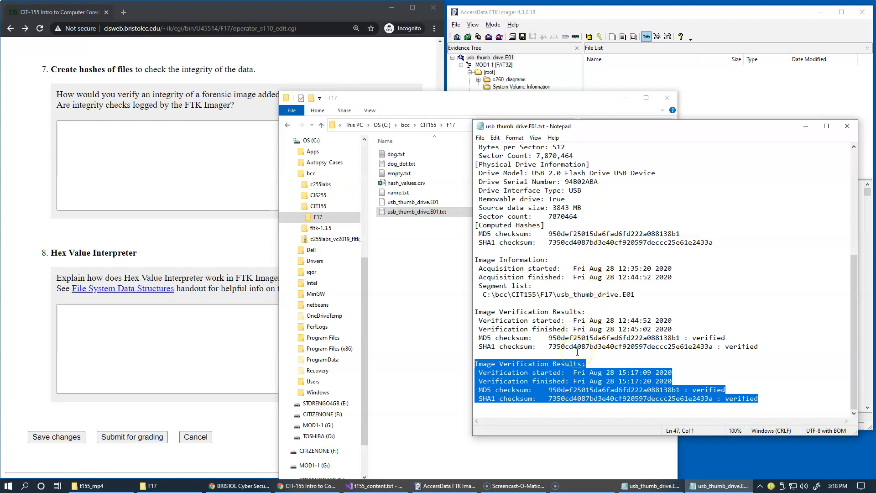
pyautogui.click(414, 211)
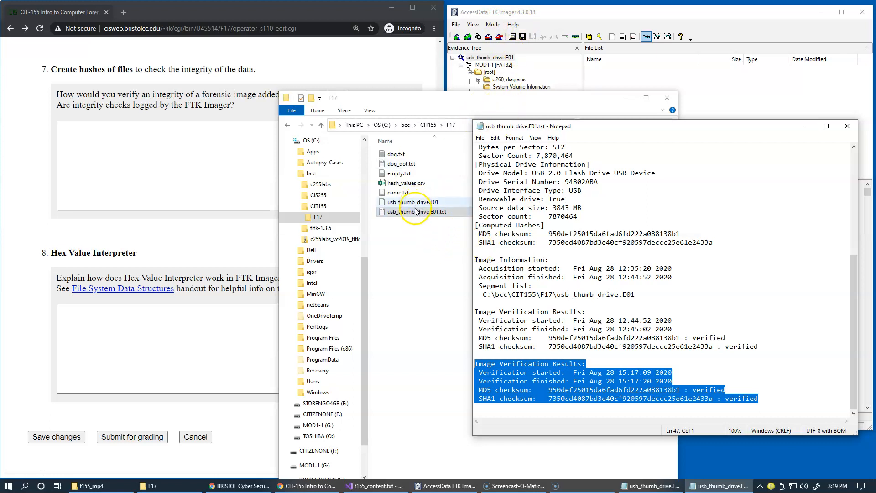
pyautogui.click(414, 212)
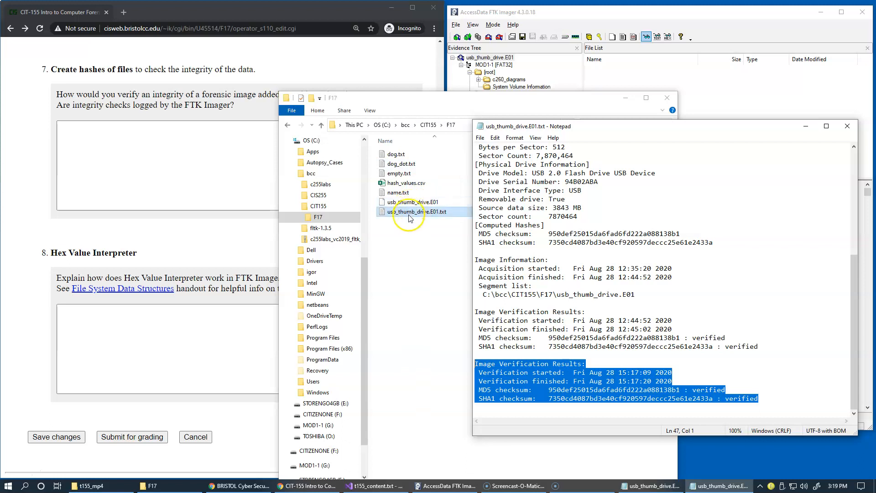